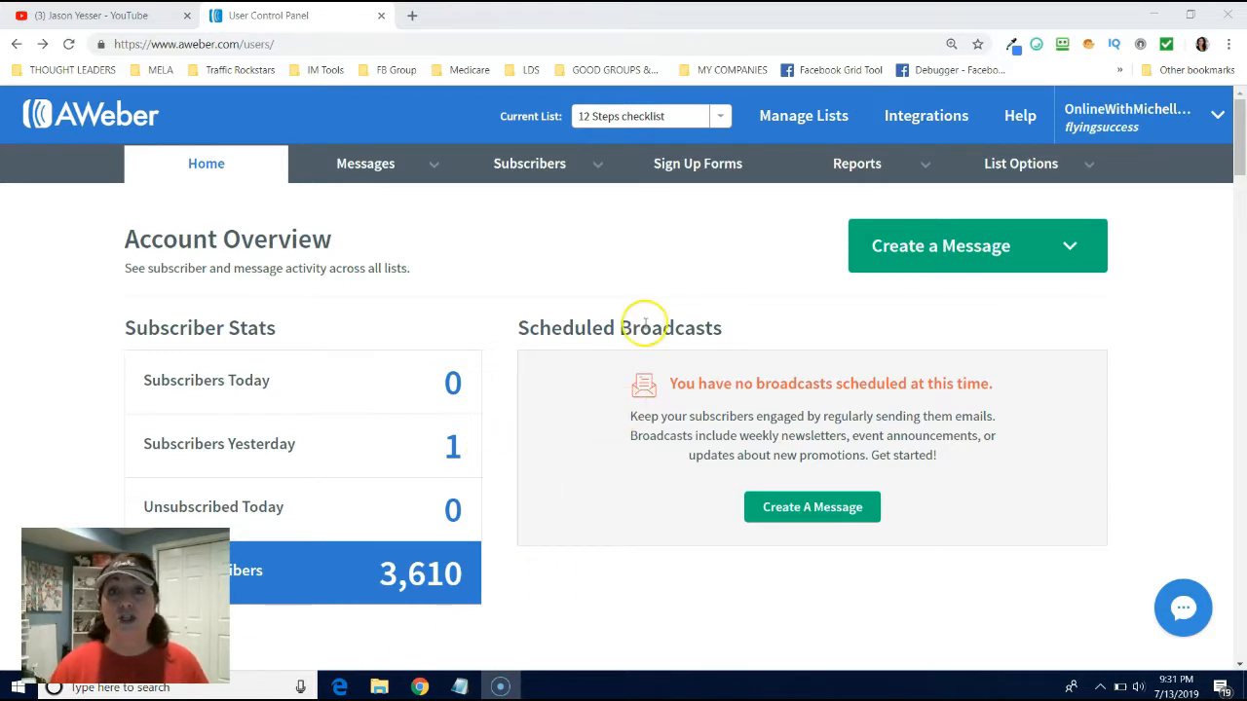
mouse_move(678, 224)
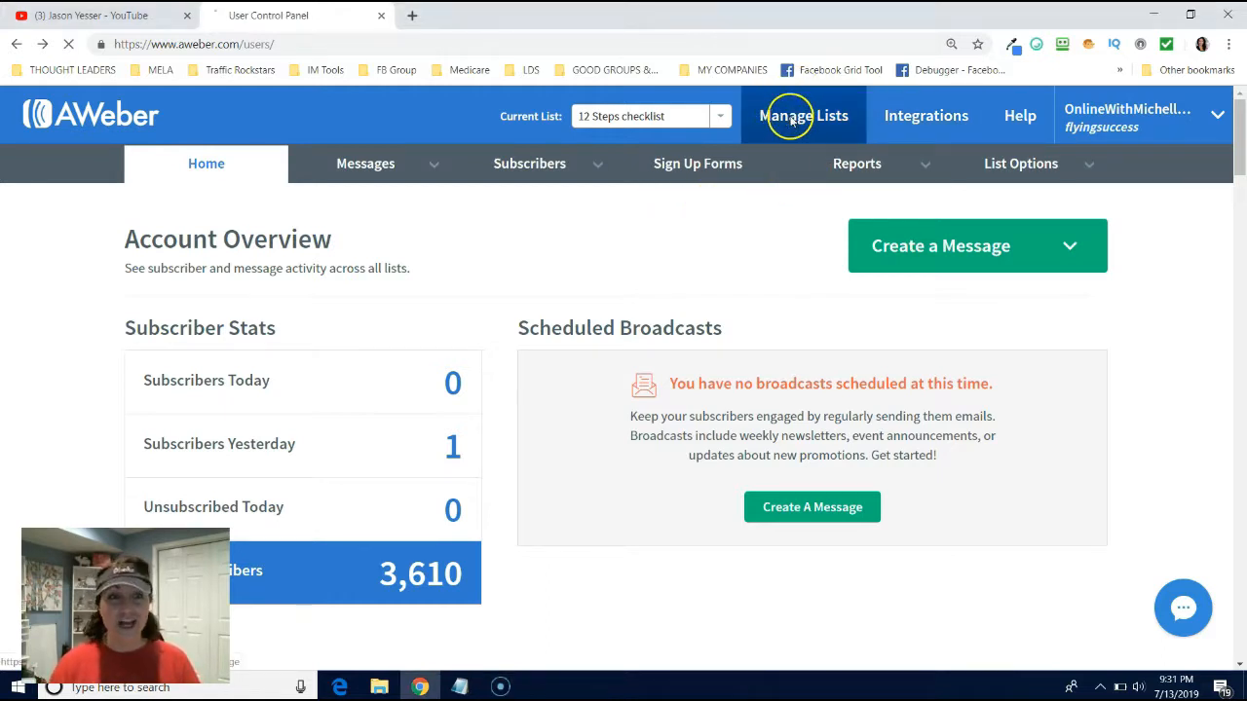
Go to the Manage Your Lists page showing all existing email lists.
left_click(802, 115)
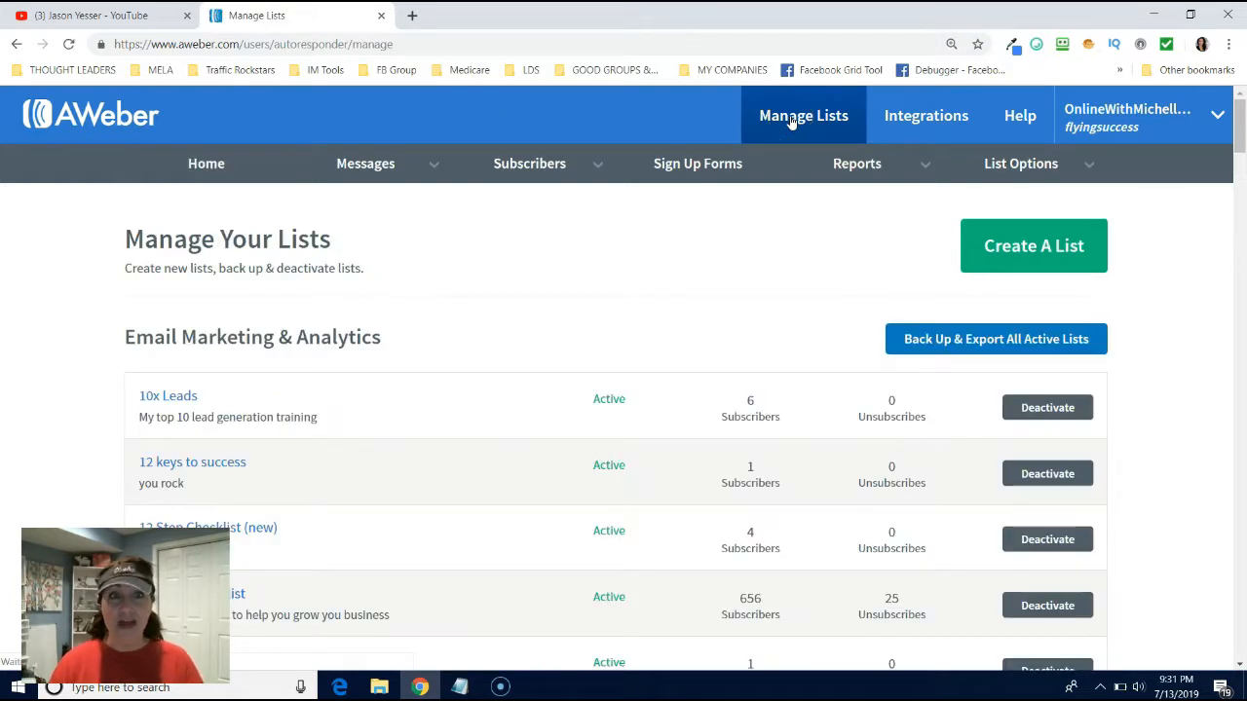
mouse_move(1109, 238)
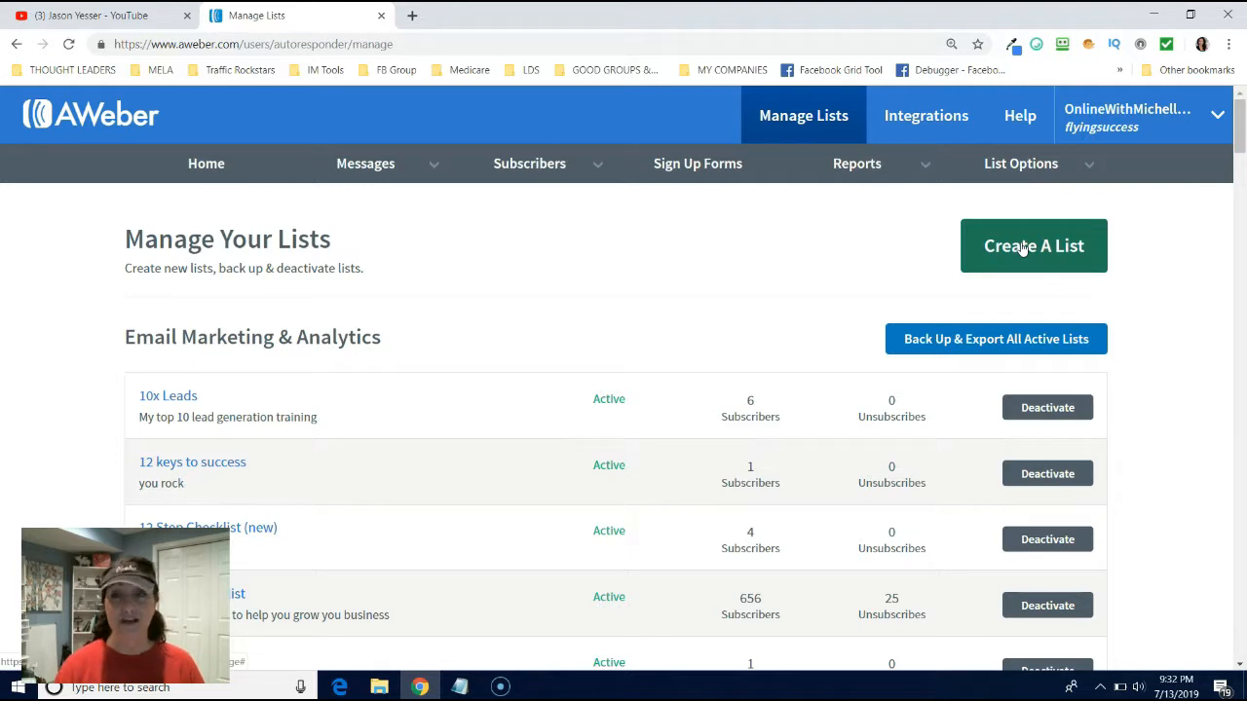
Start a new list and review the prefilled company, address and sender details down to Sender Name.
left_click(1032, 245)
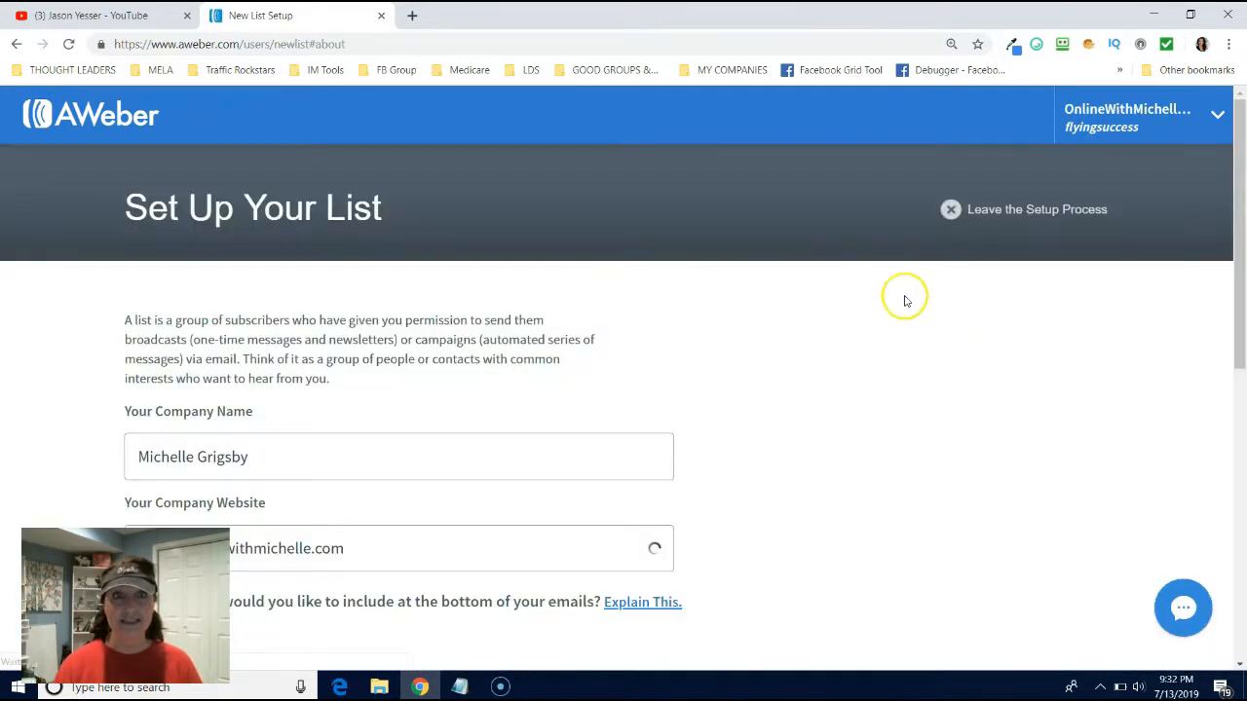
scroll("down", 3)
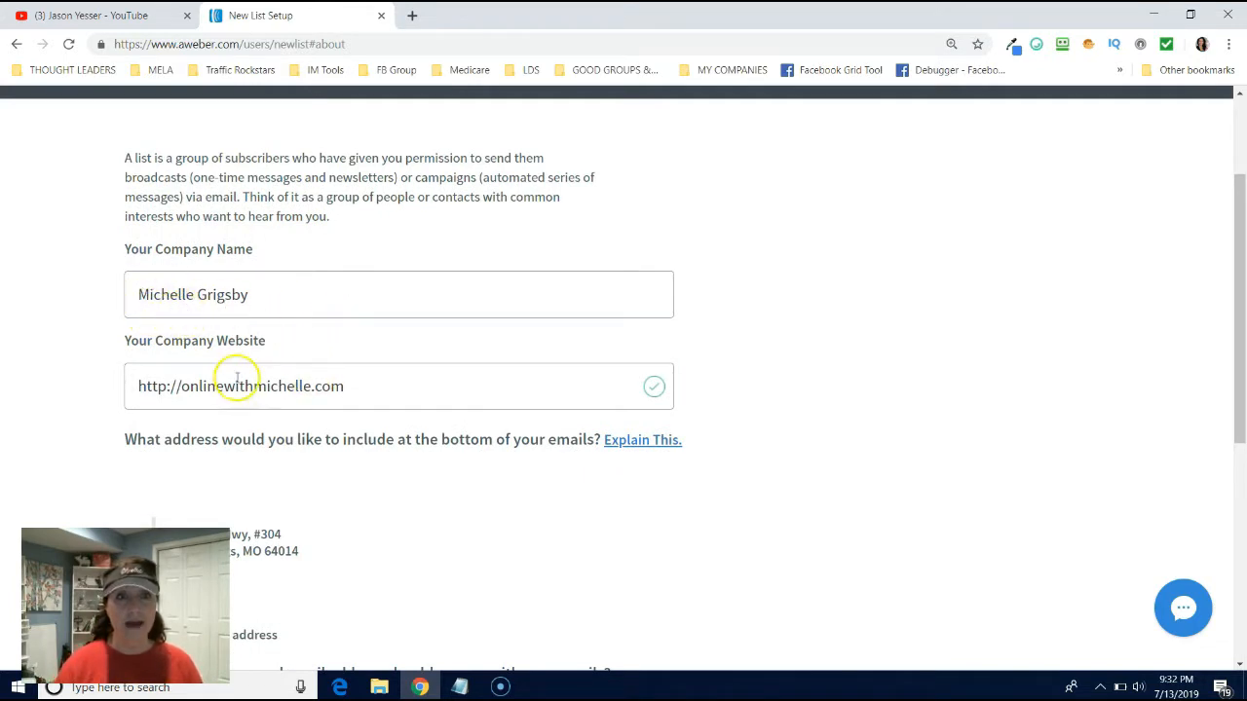
scroll("down", 3)
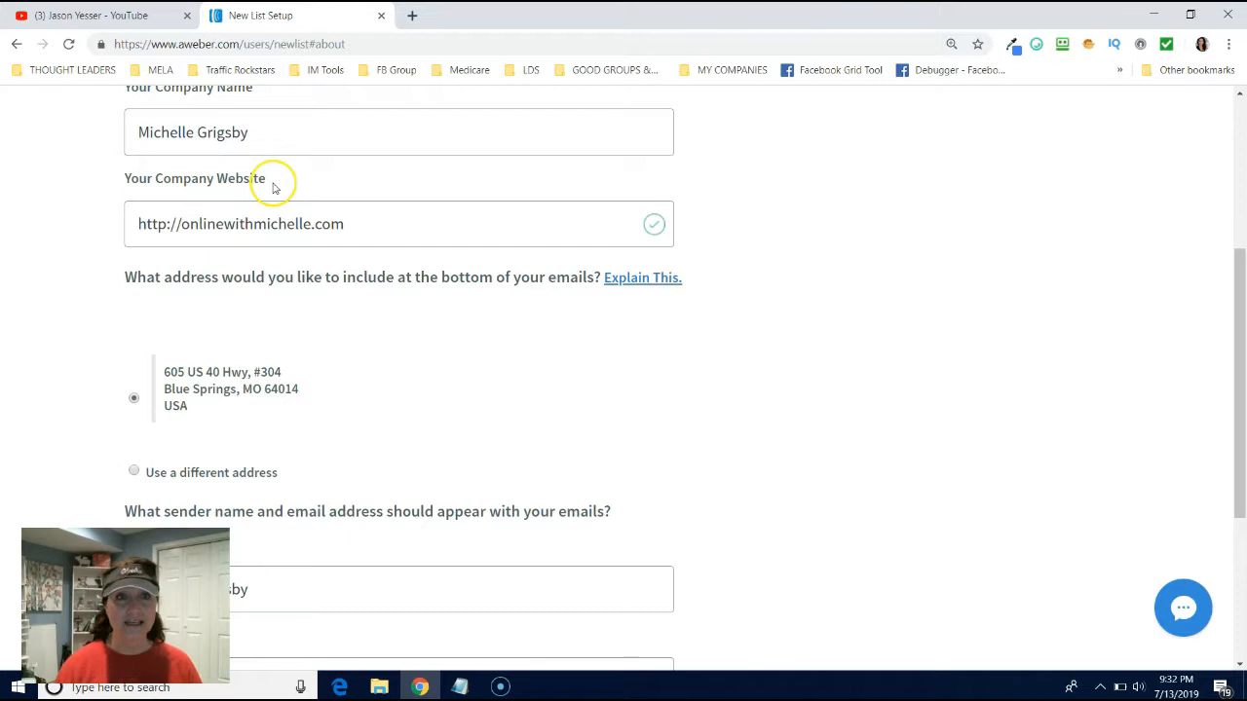
scroll("down", 3)
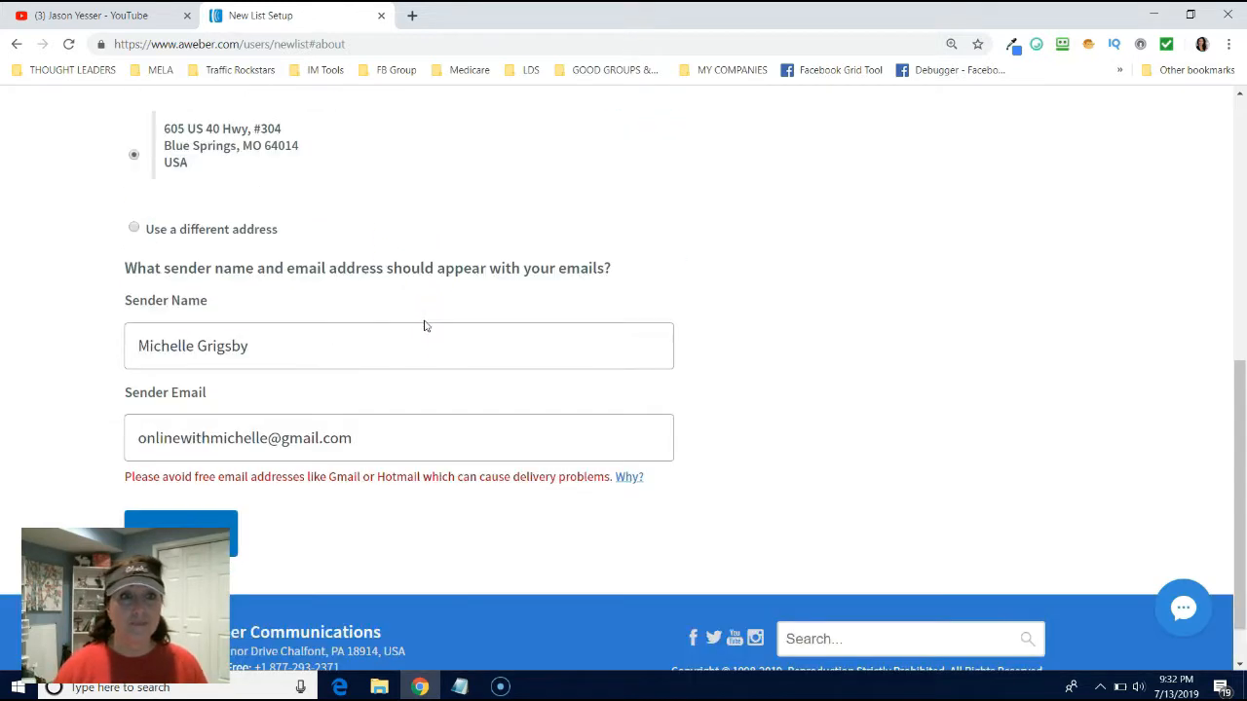
scroll("down", 3)
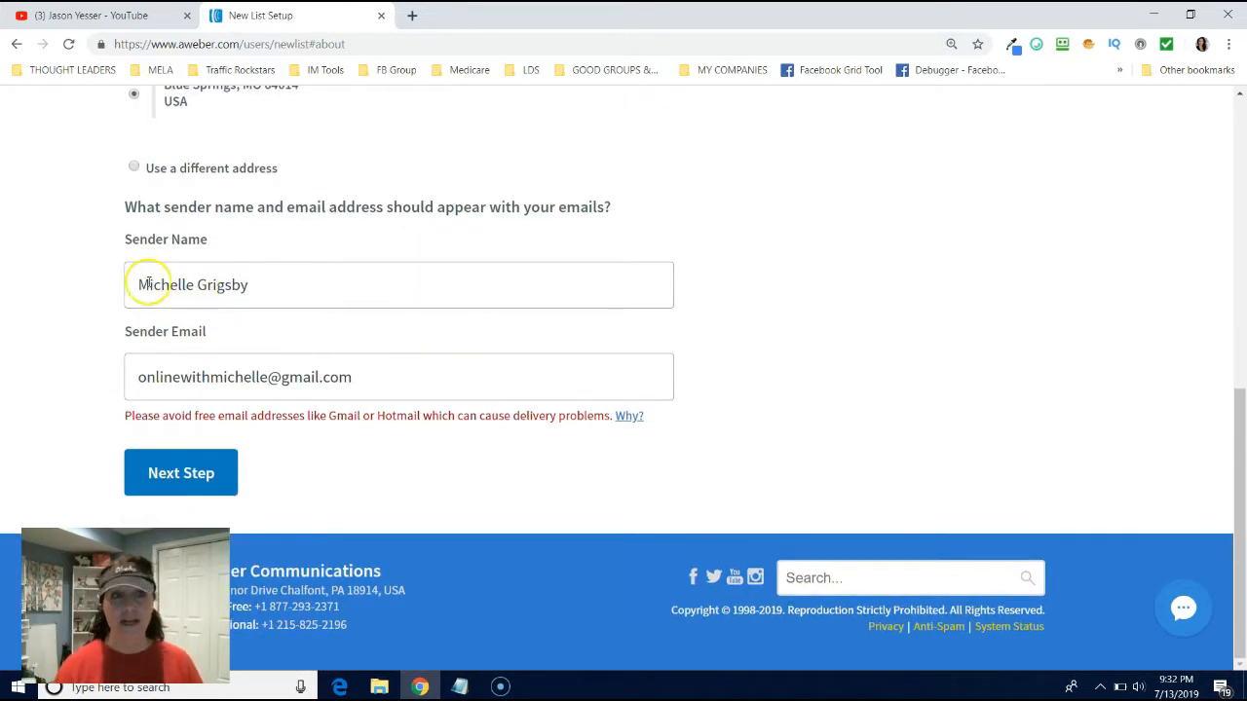
left_click(191, 285)
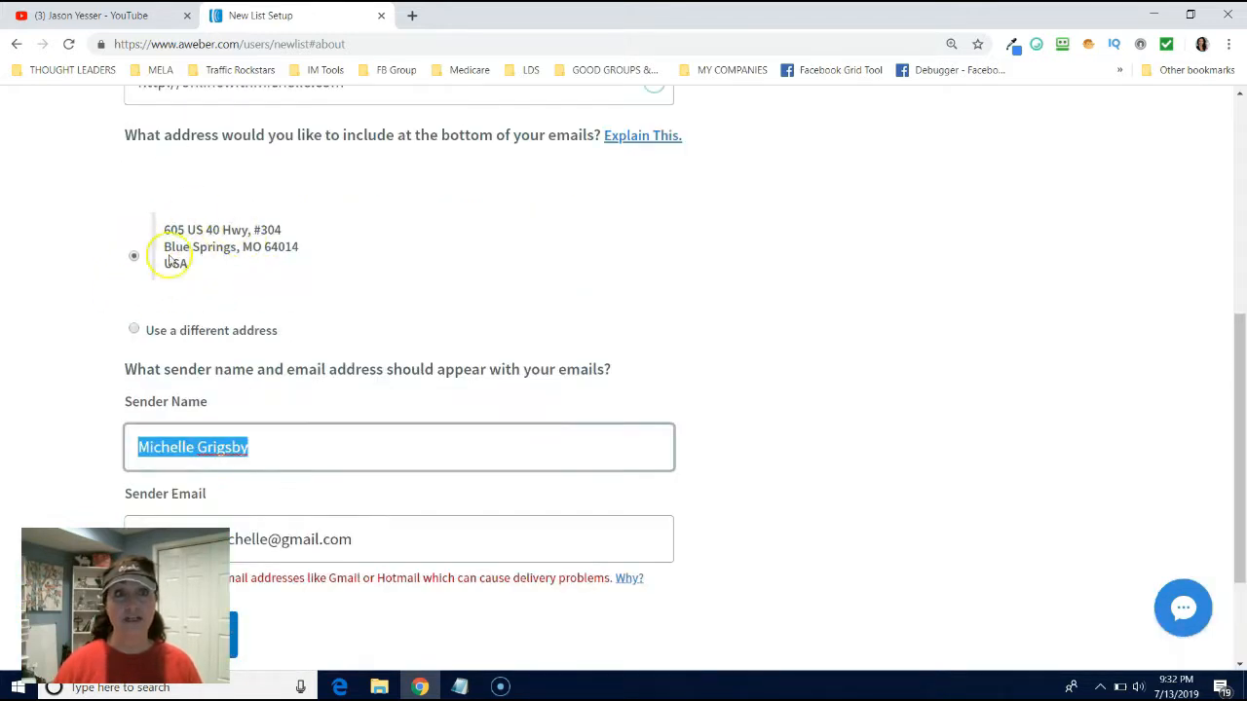
mouse_move(232, 218)
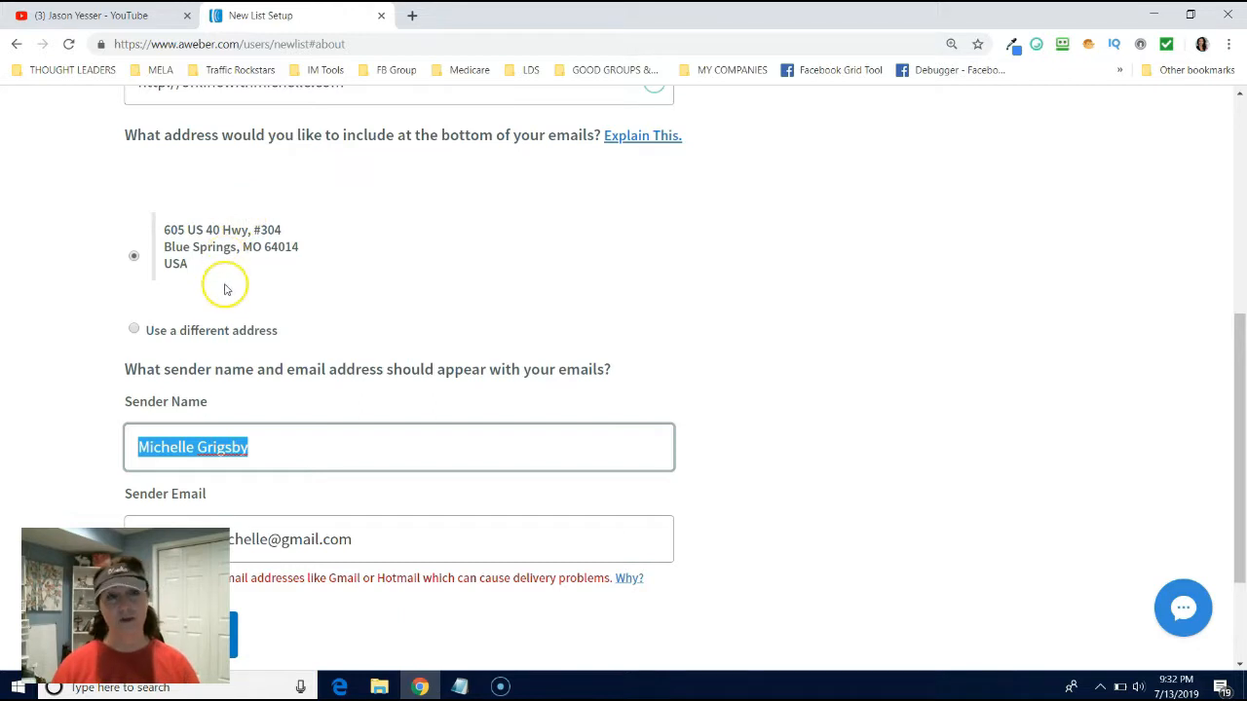
mouse_move(302, 300)
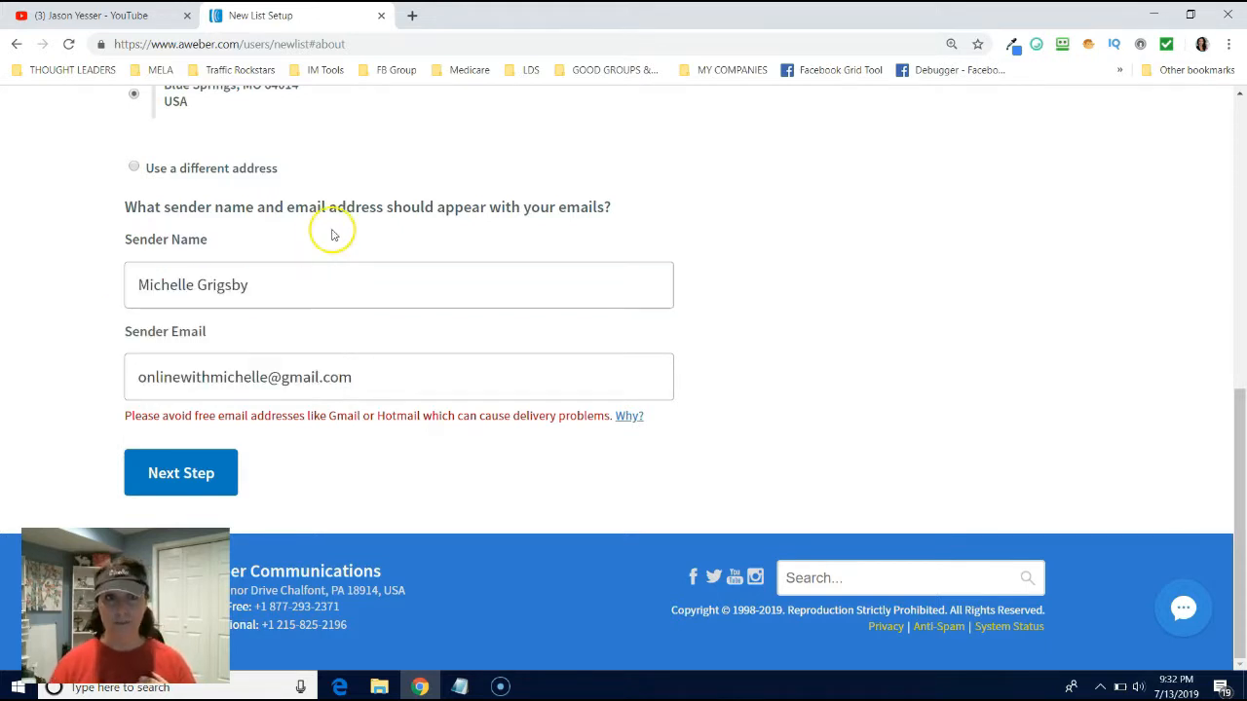
mouse_move(199, 285)
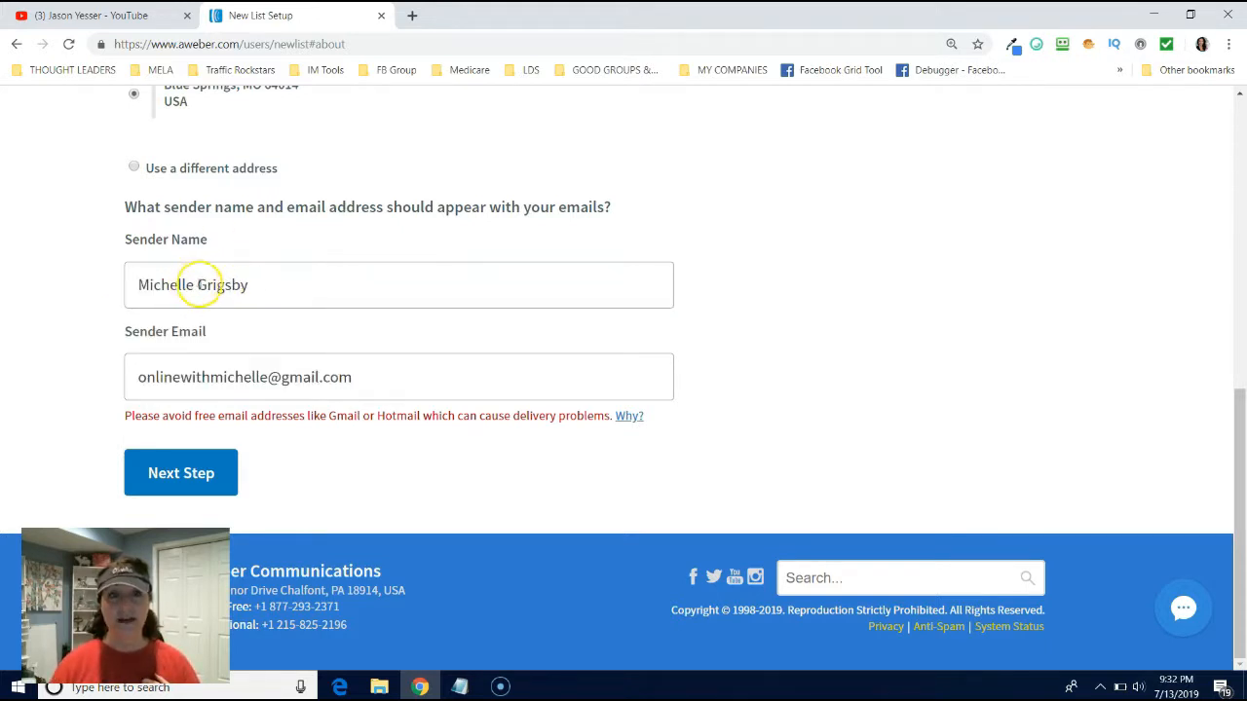
Replace the surname so the sender name reads "Michelle With Social Media Tips With Michelle".
double_click(222, 284)
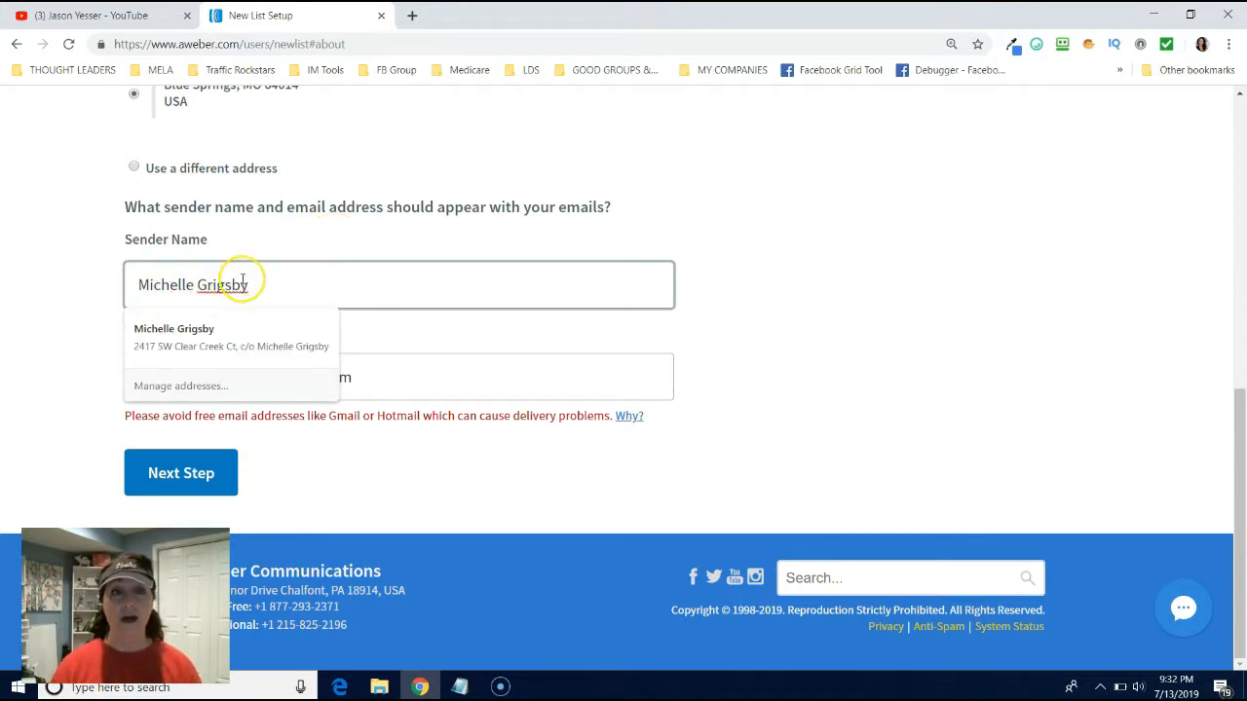
double_click(222, 284)
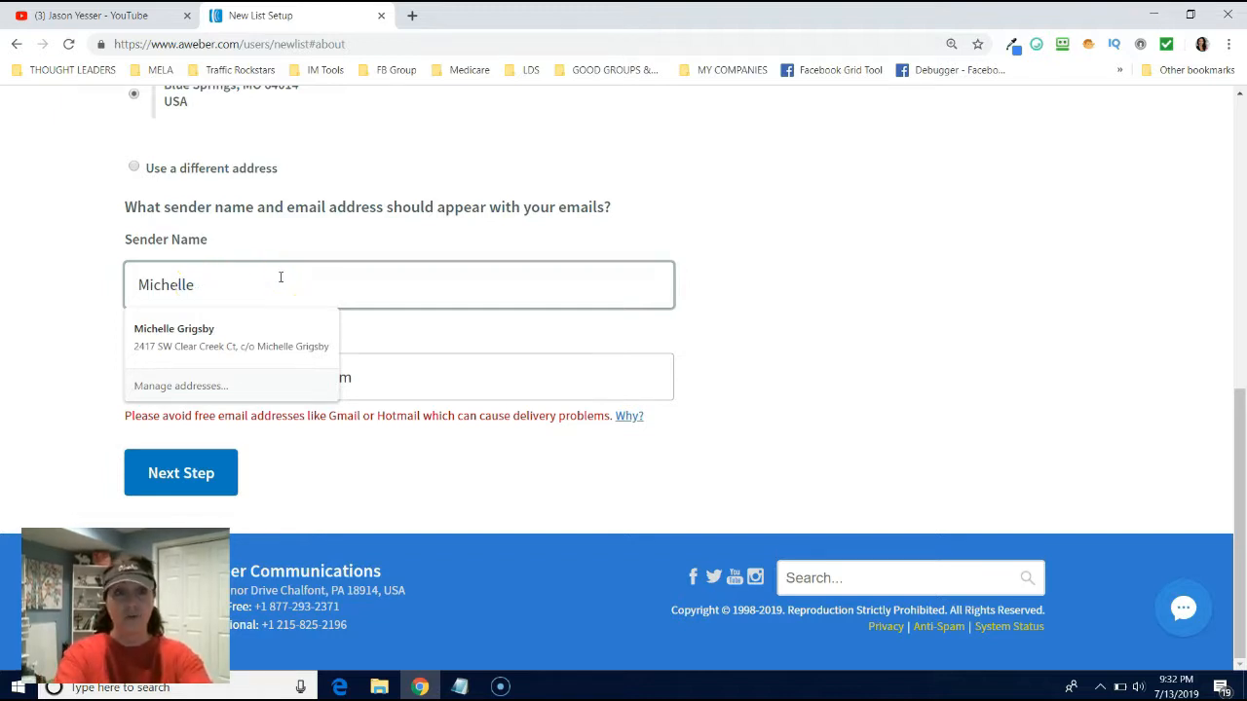
type("With Social Media Tips With")
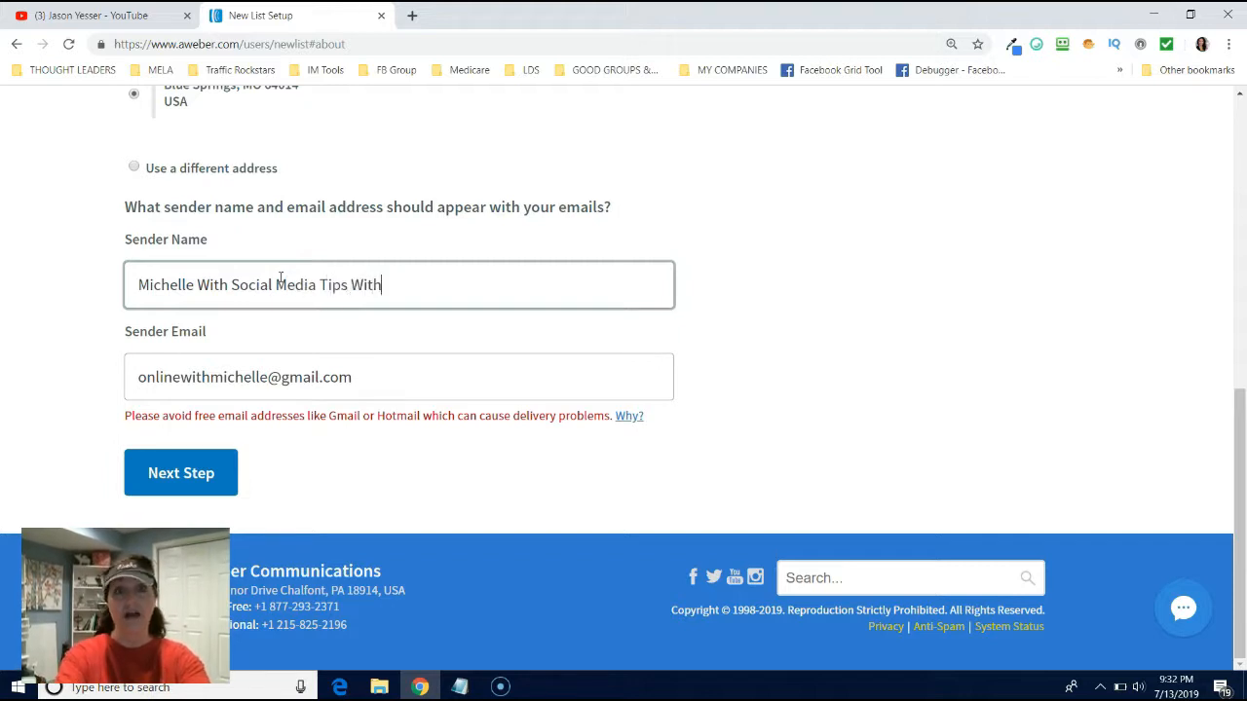
type("Michelle")
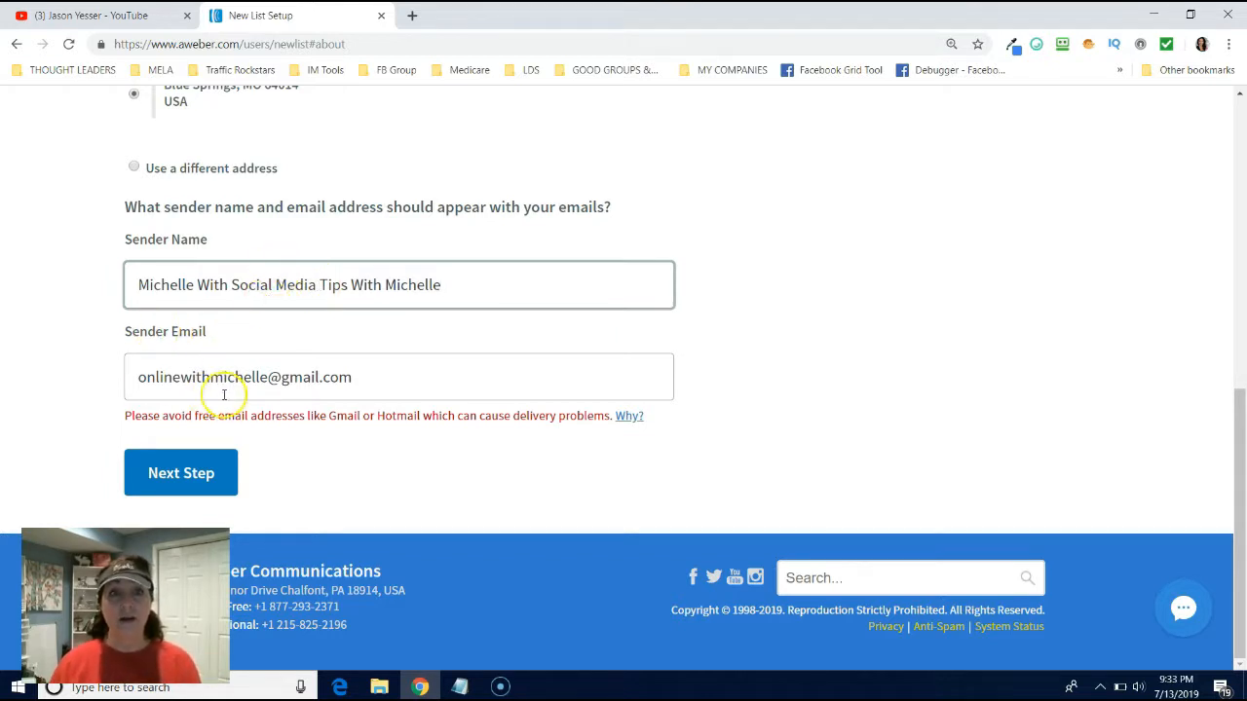
mouse_move(166, 374)
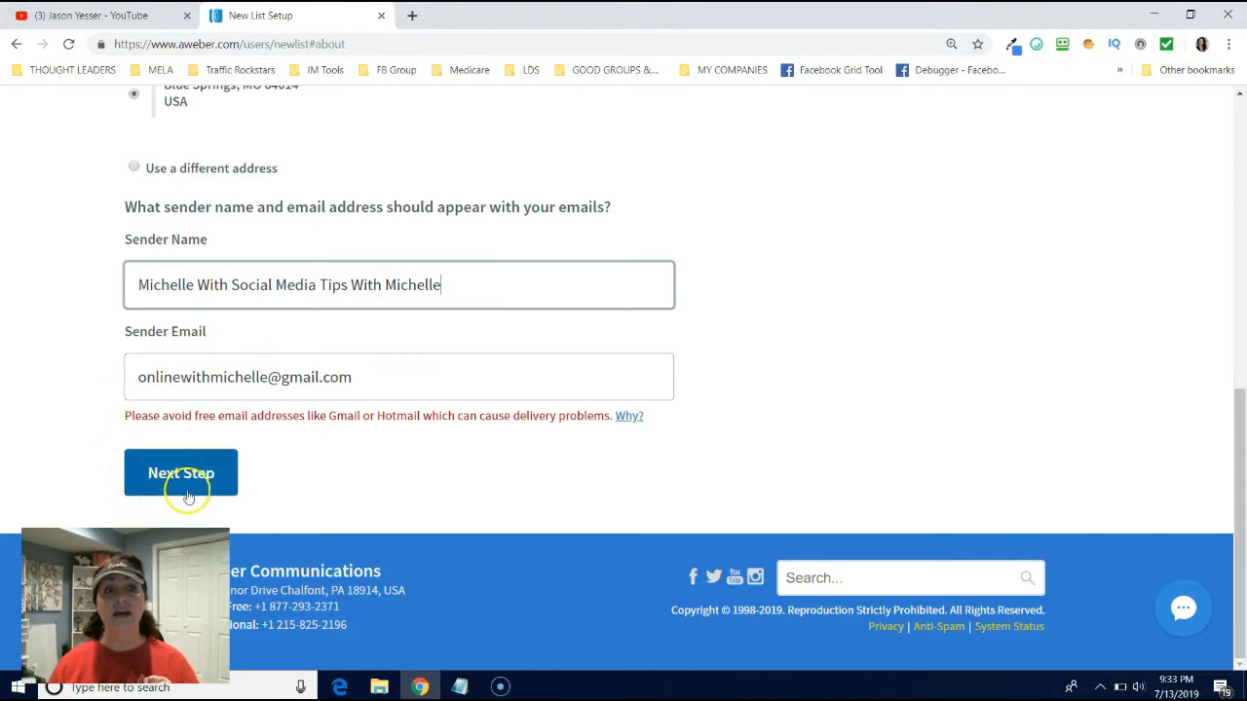
Continue to Describe Your List and enter name "Mascara Prospect List" and description "My valuable prospects".
left_click(181, 473)
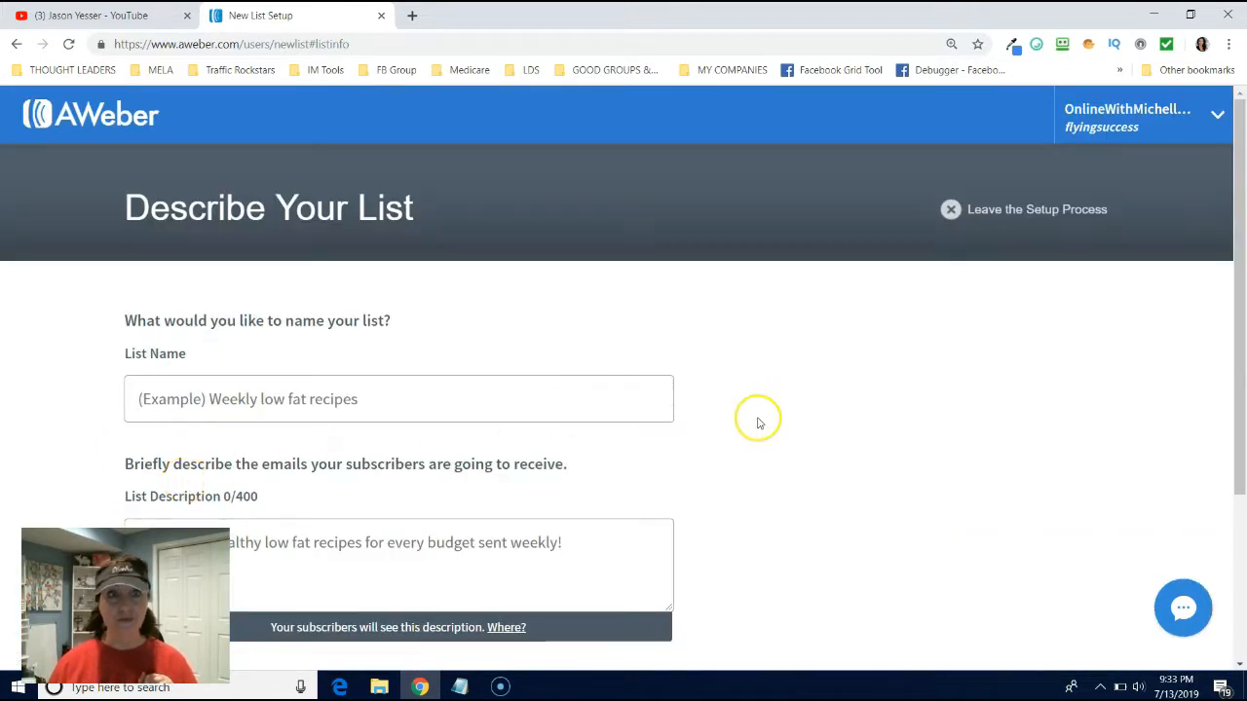
scroll("down", 3)
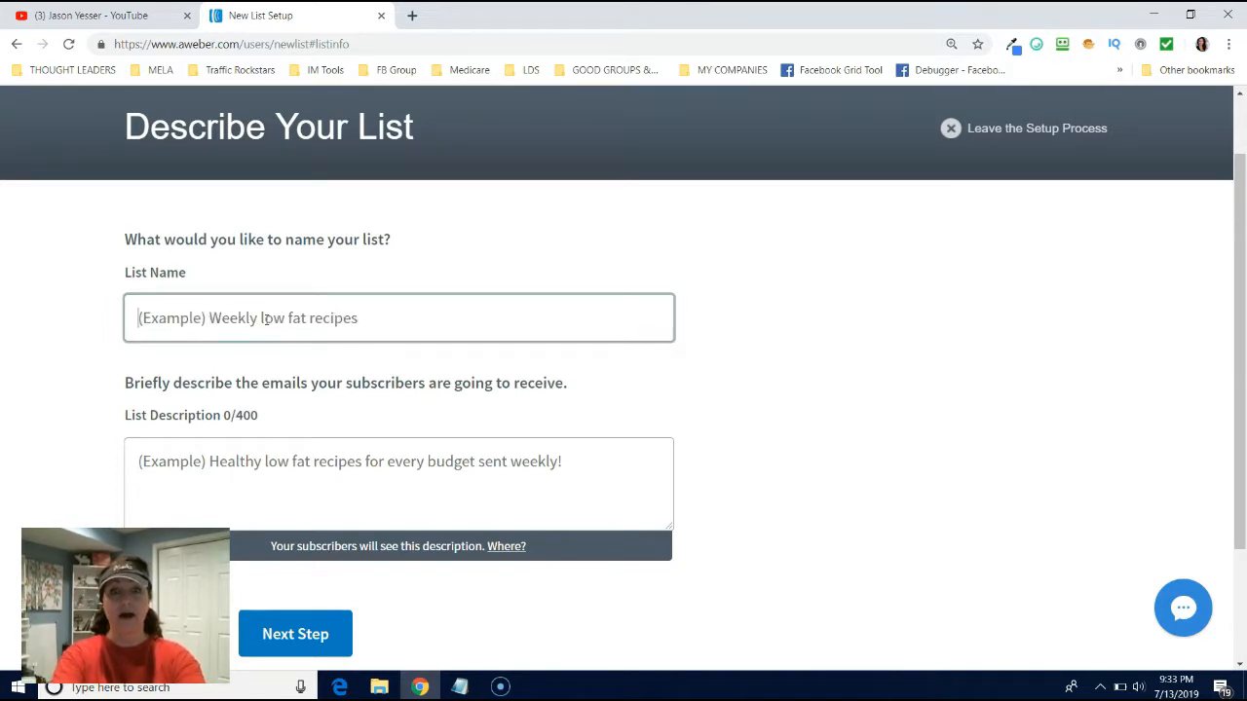
type("Mascara")
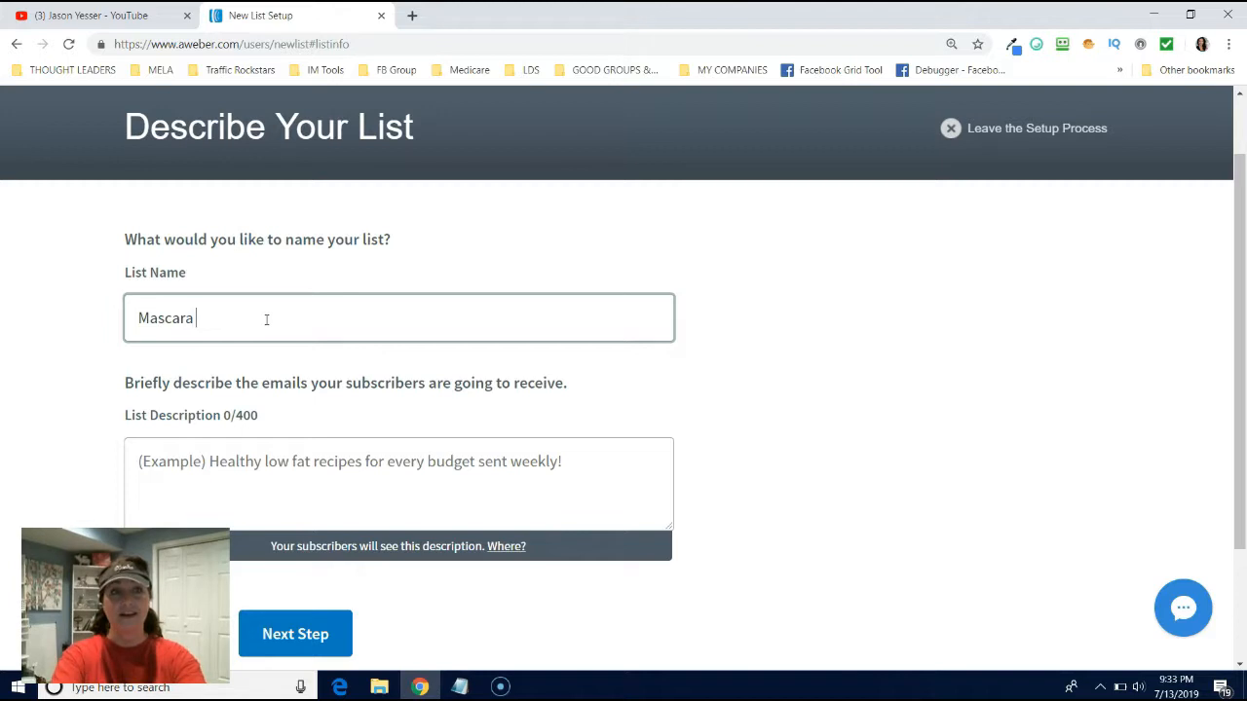
type("P")
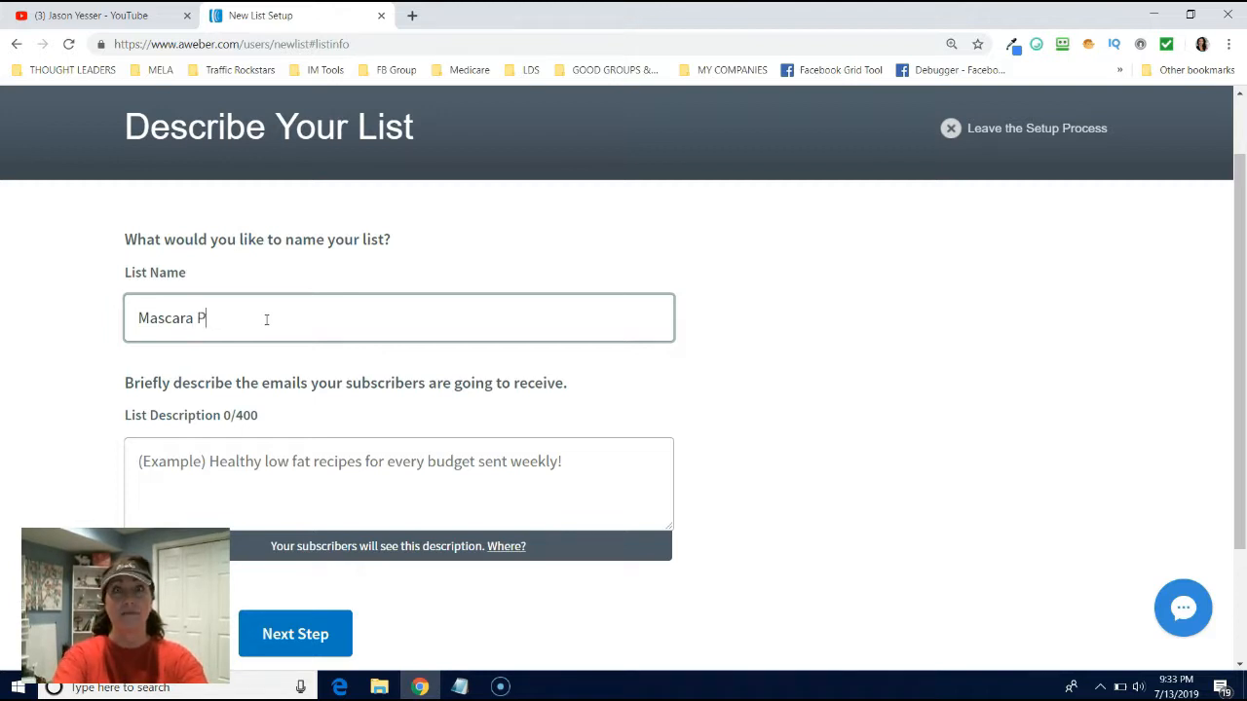
type("rospect")
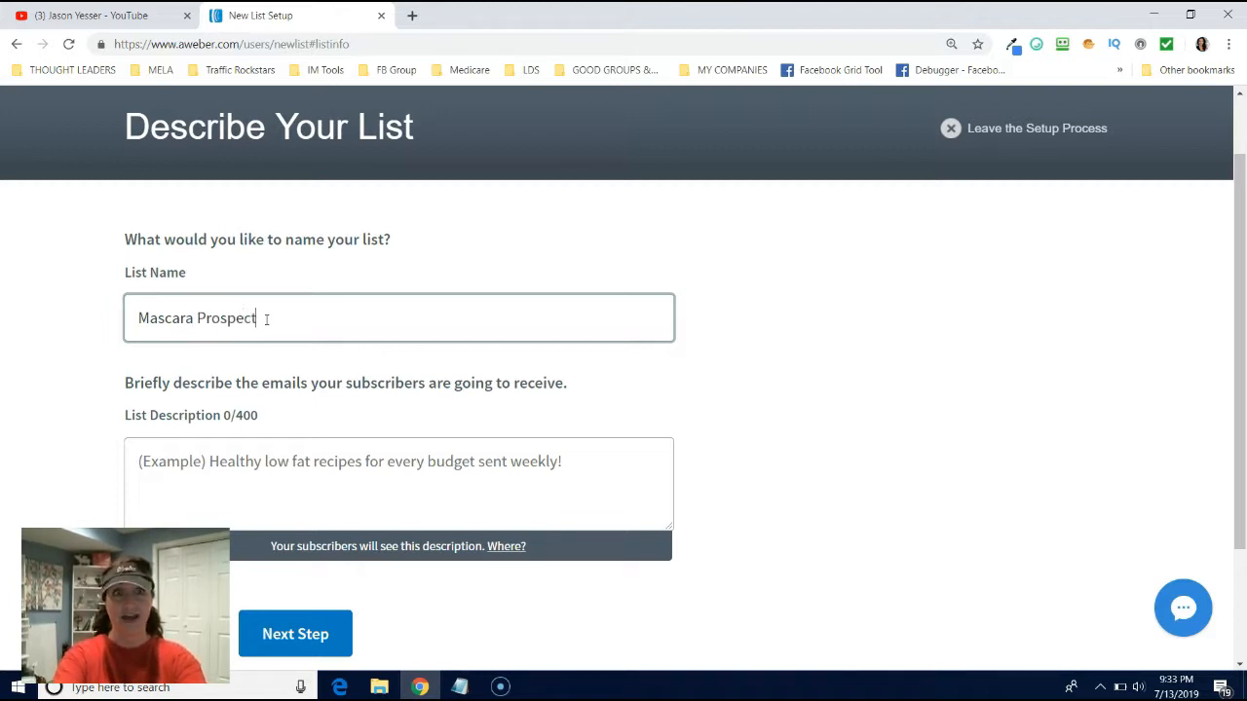
type("List")
left_click(399, 483)
type("My valuable p")
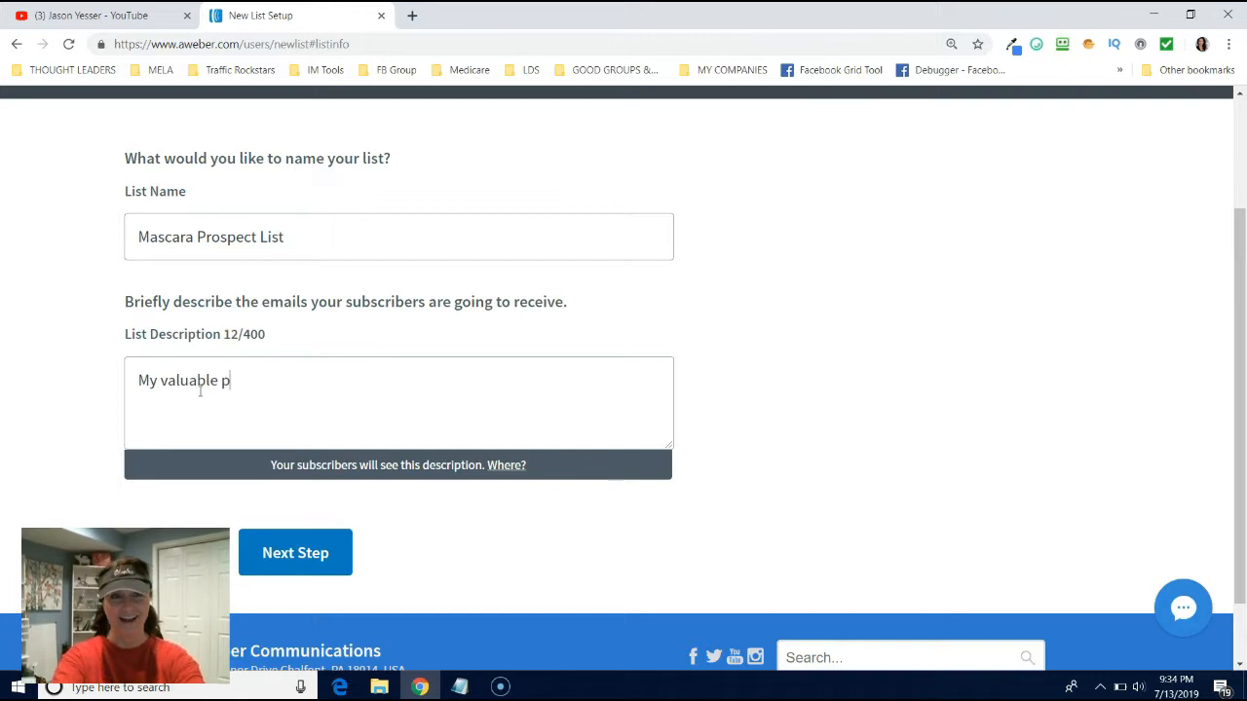
type("rospects")
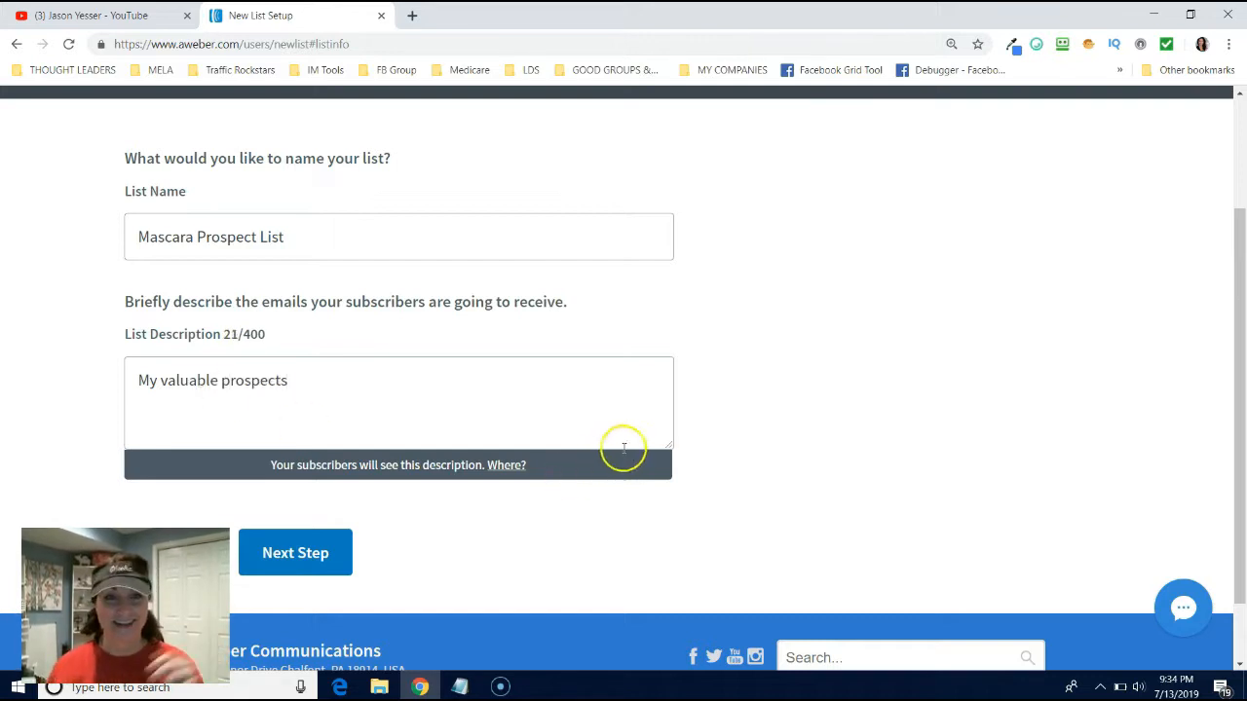
mouse_move(489, 518)
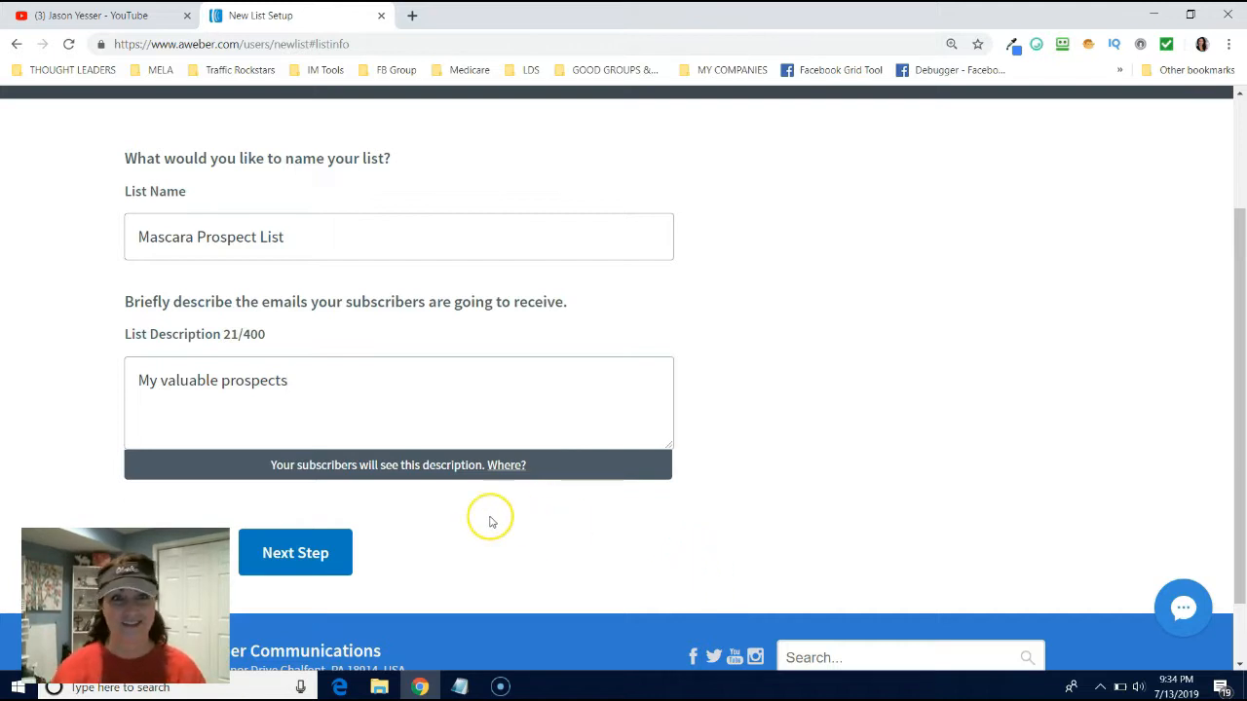
left_click(296, 554)
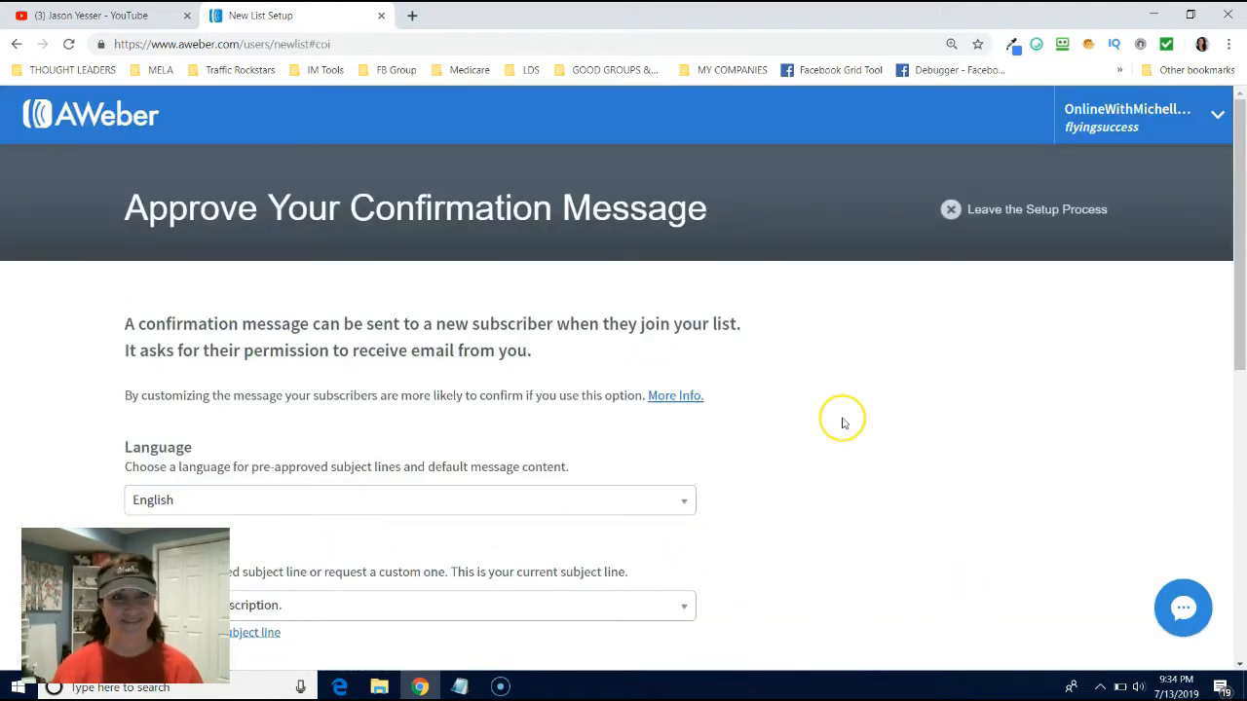
scroll("down", 3)
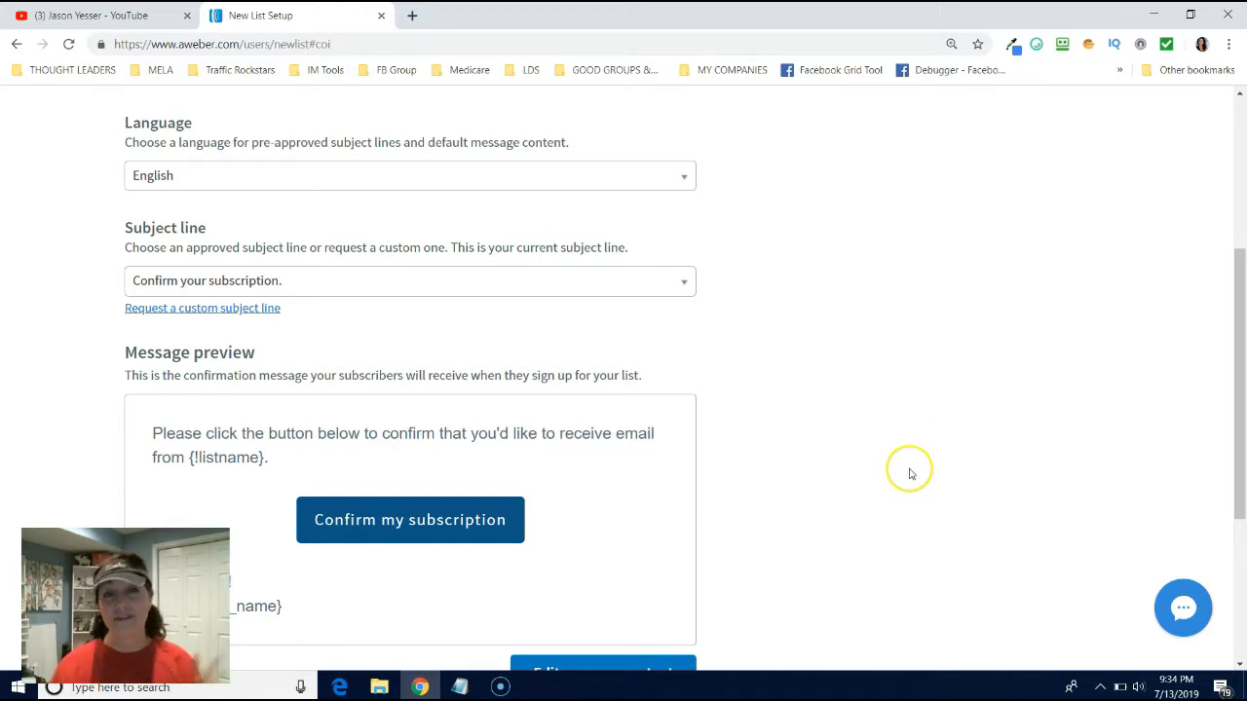
mouse_move(904, 365)
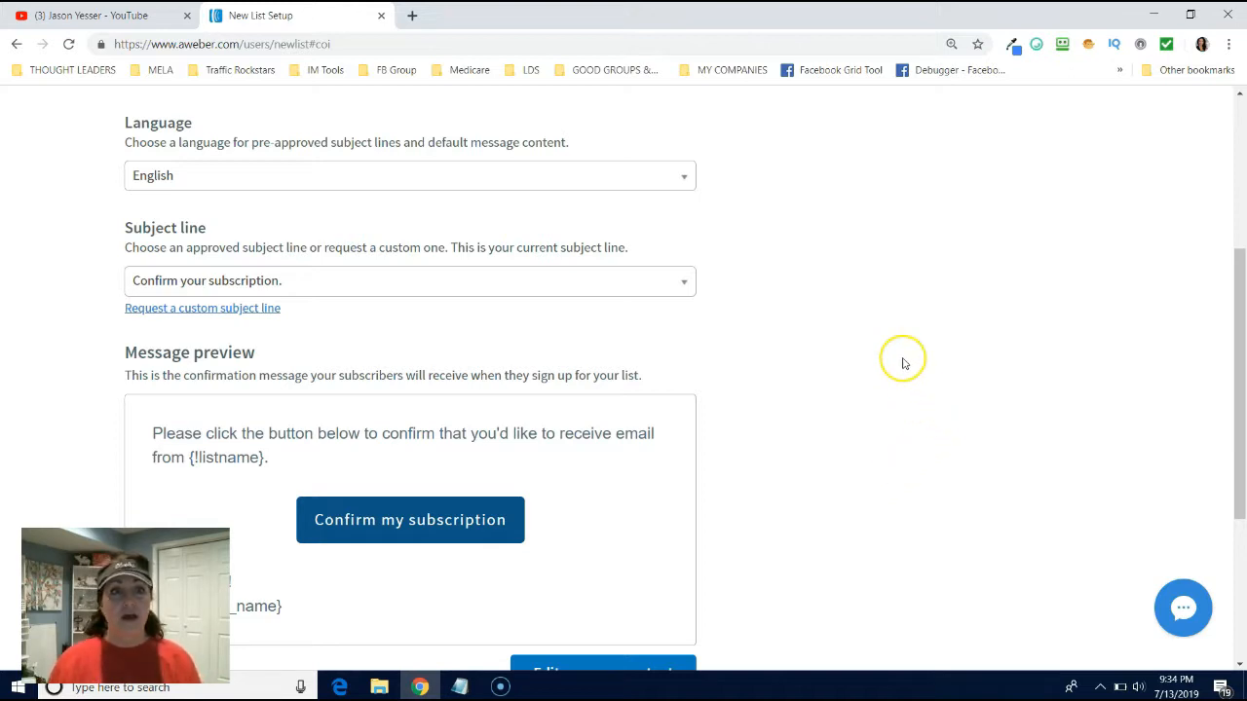
mouse_move(674, 181)
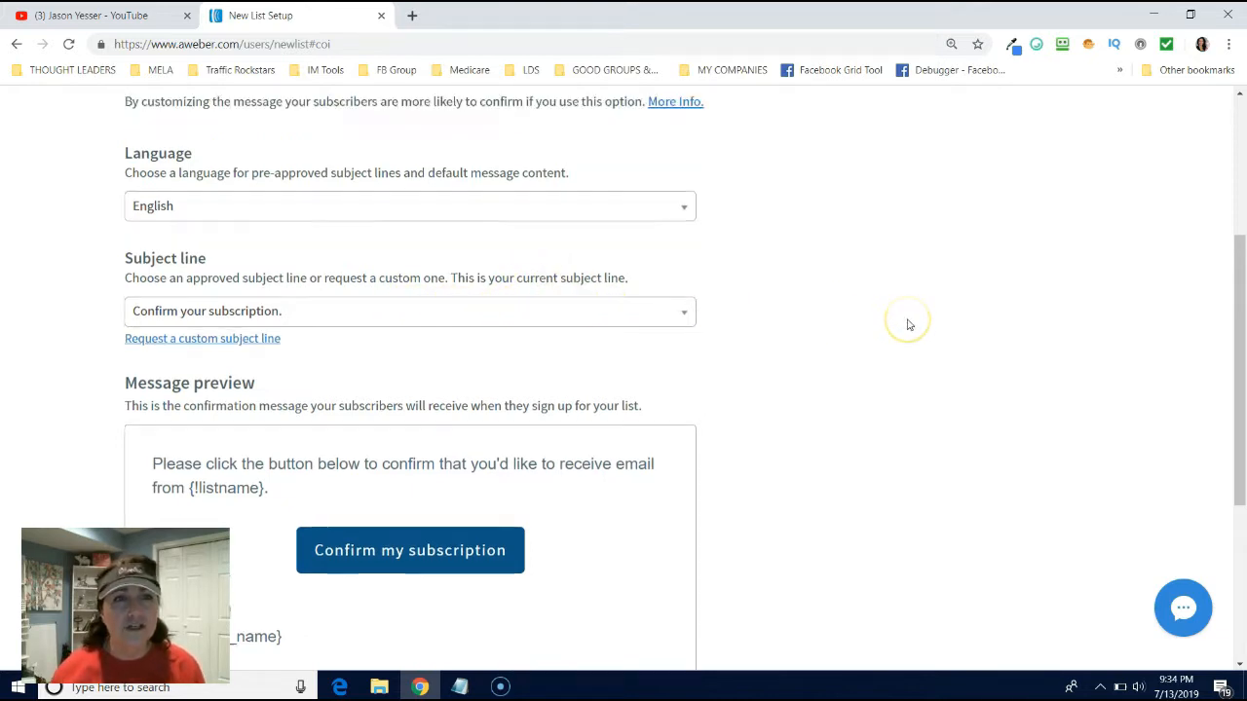
scroll("down", 3)
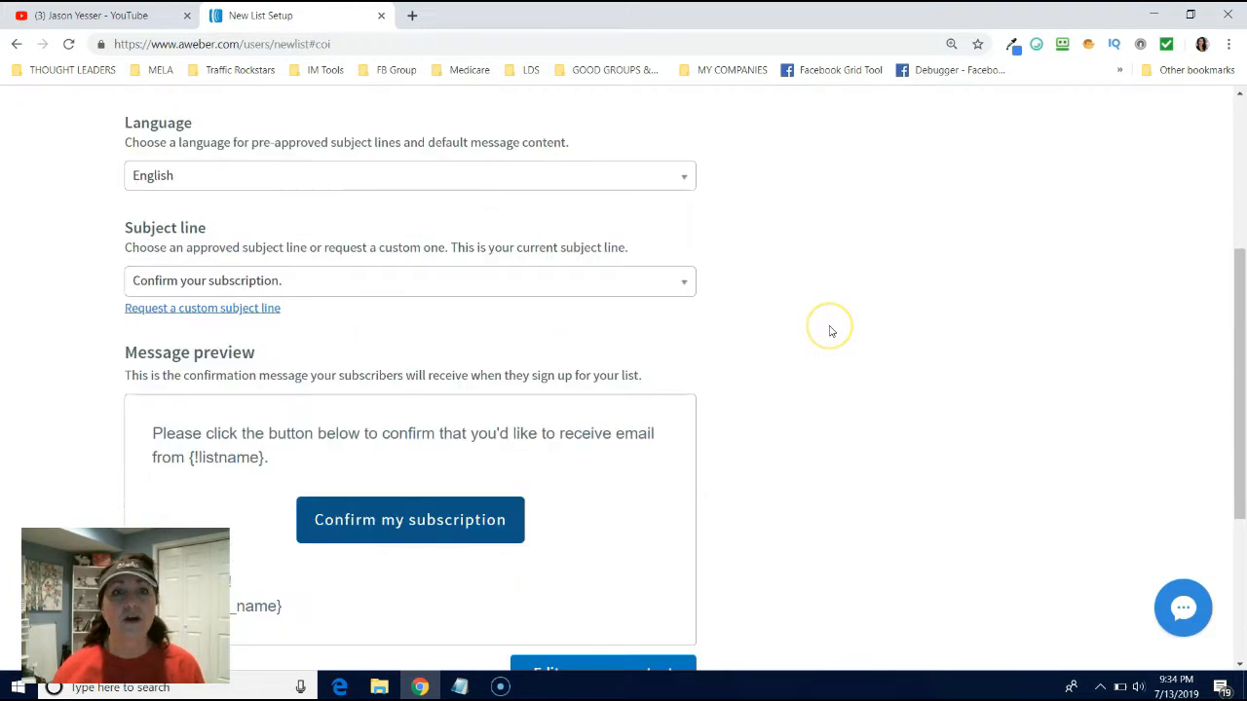
scroll("down", 3)
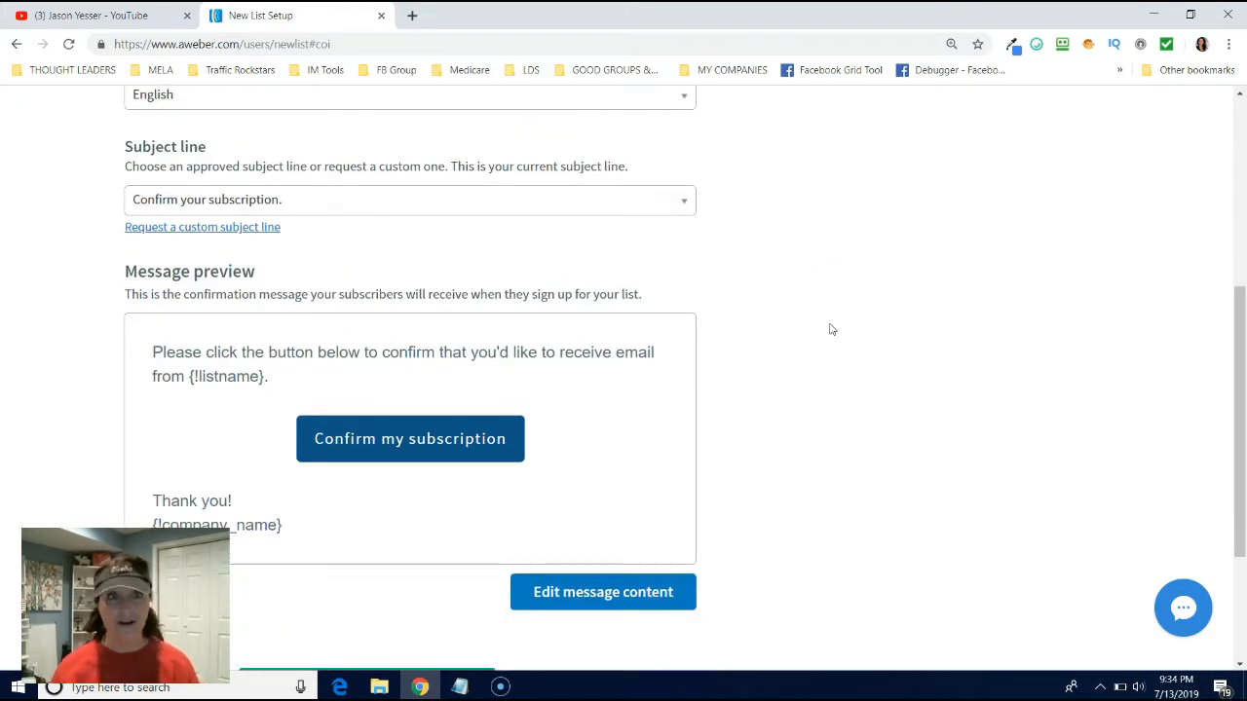
scroll("down", 3)
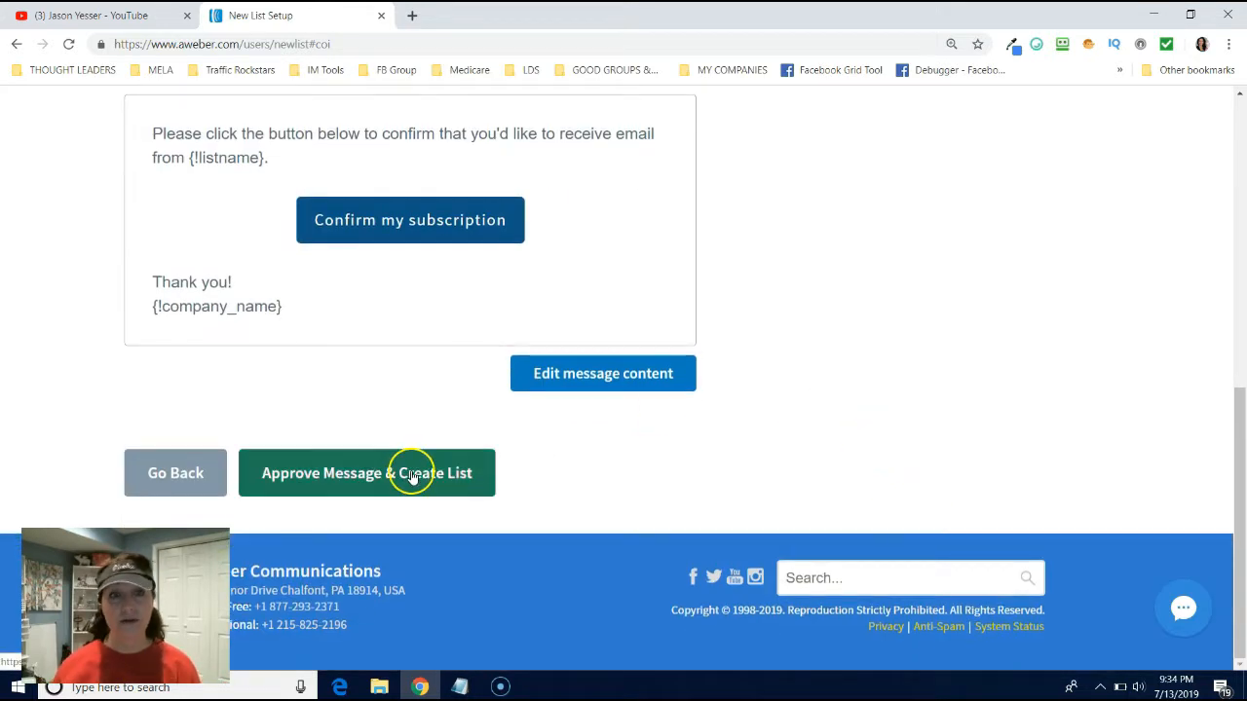
Approve the message to create the Mascara Prospect List and bring up its List Options menu.
left_click(366, 473)
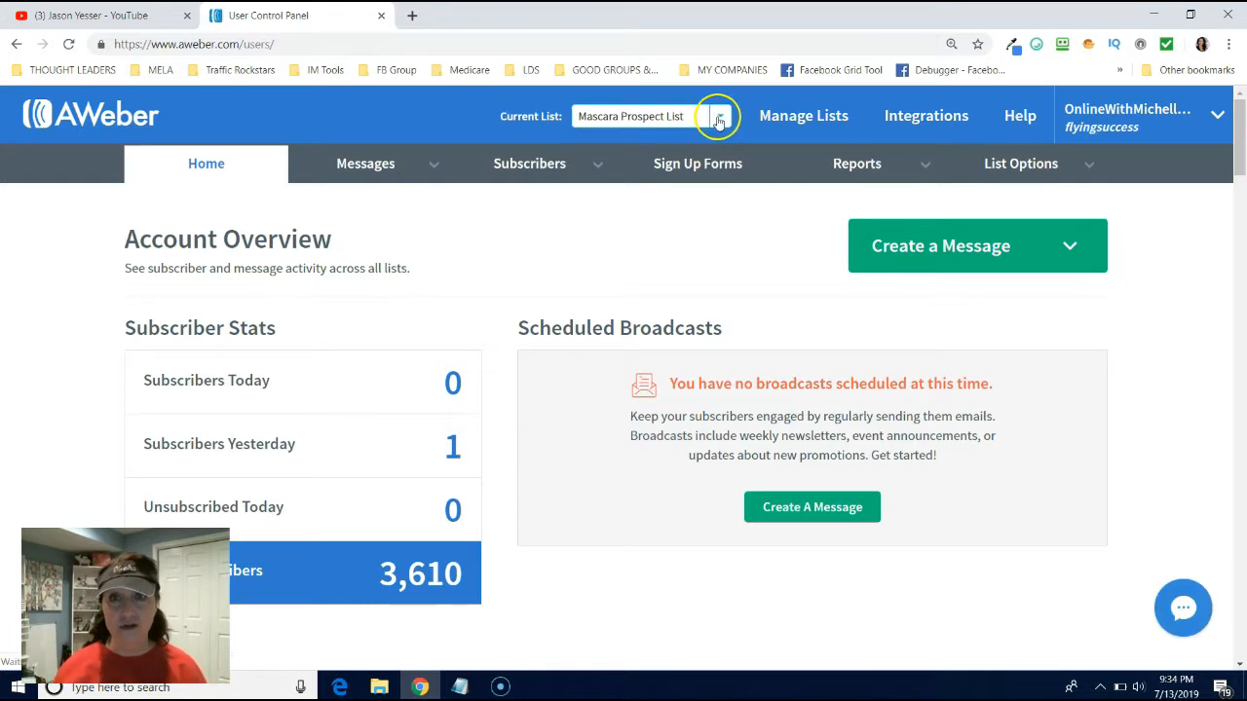
left_click(1021, 164)
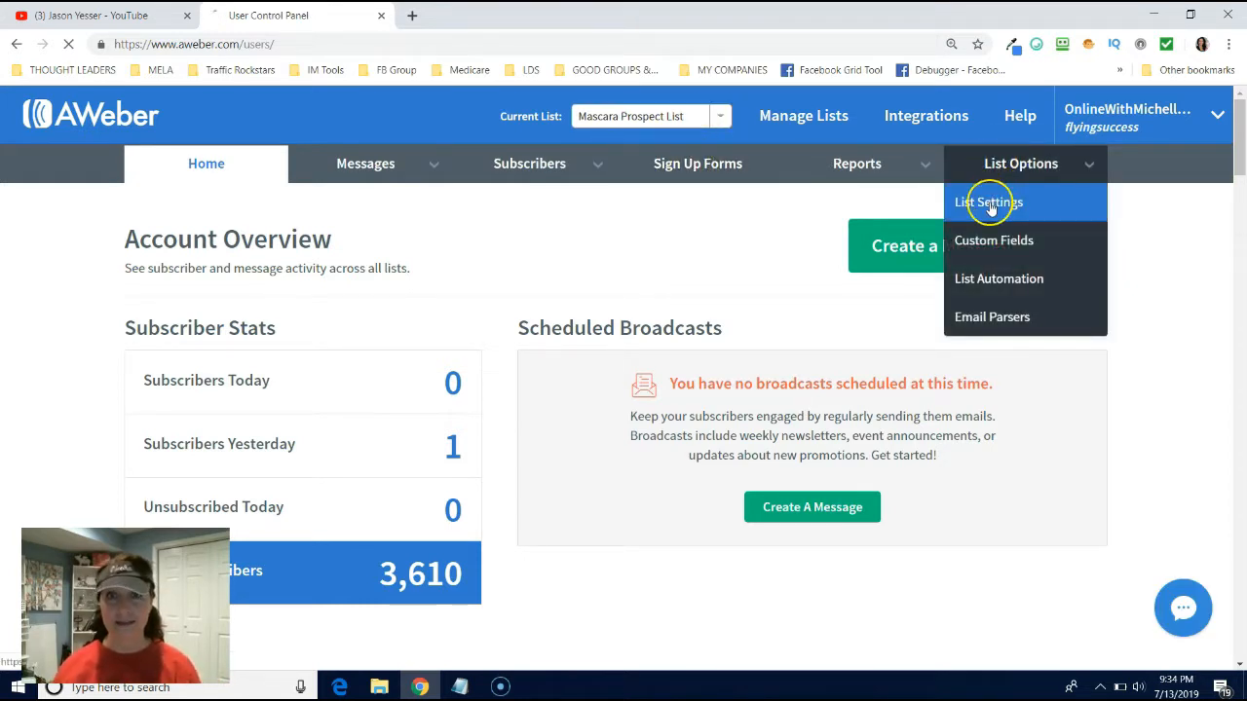
Review the list's Basic Settings, unique list ID, description and notification name field.
left_click(987, 203)
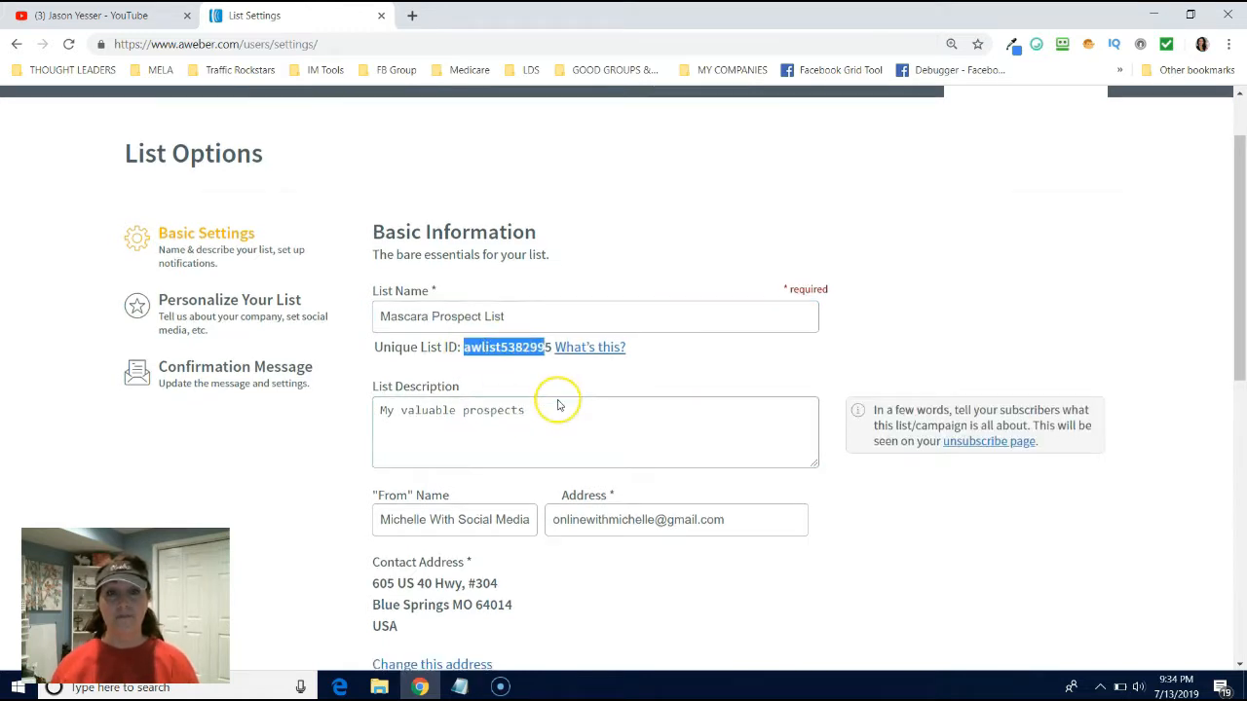
scroll("down", 3)
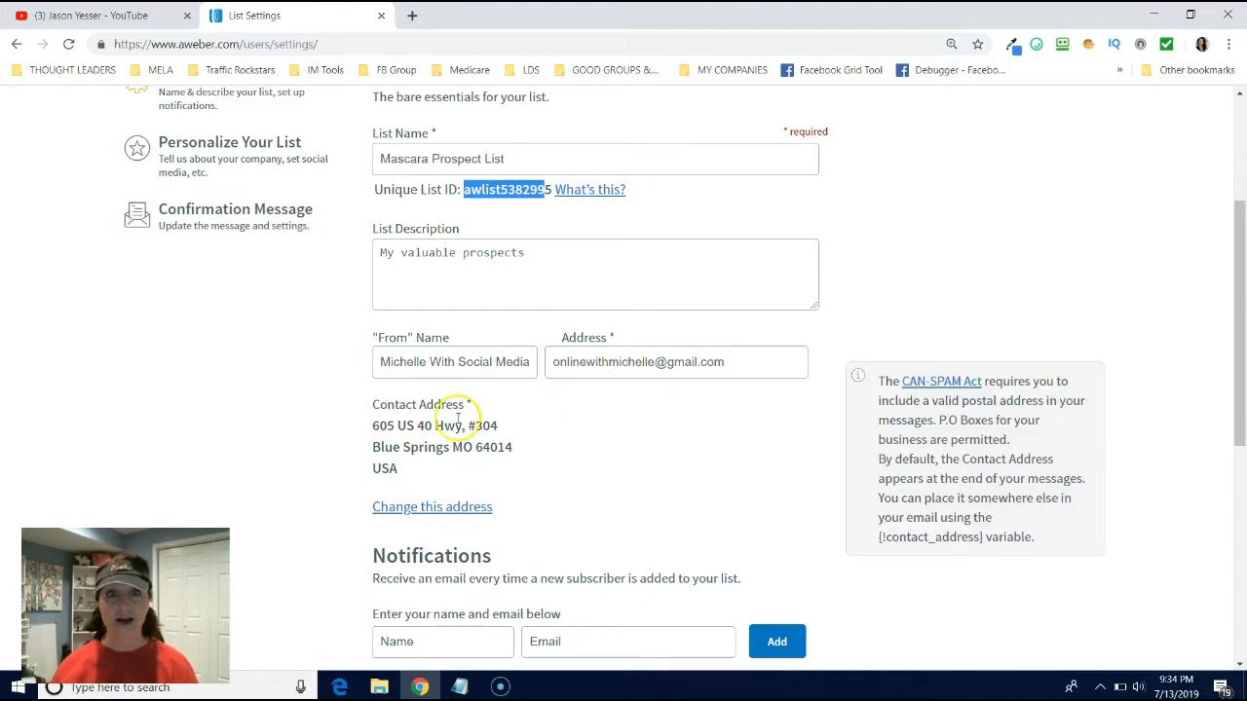
scroll("down", 3)
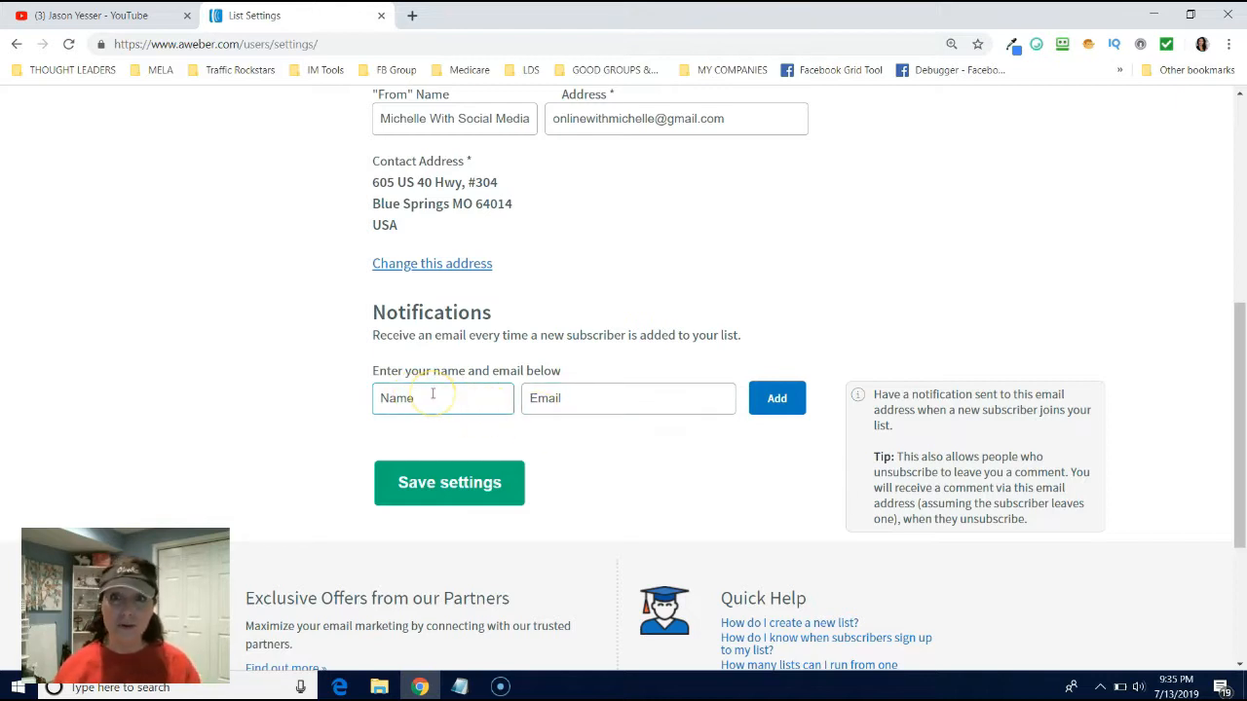
left_click(442, 398)
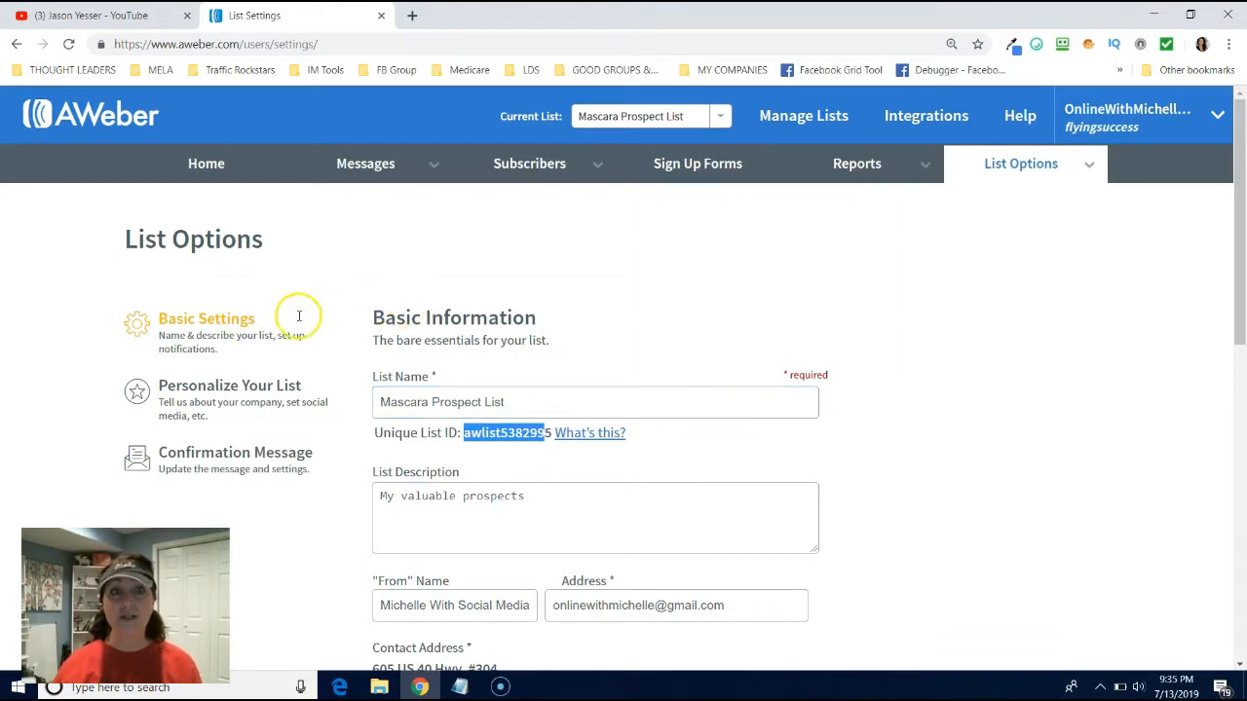
mouse_move(213, 380)
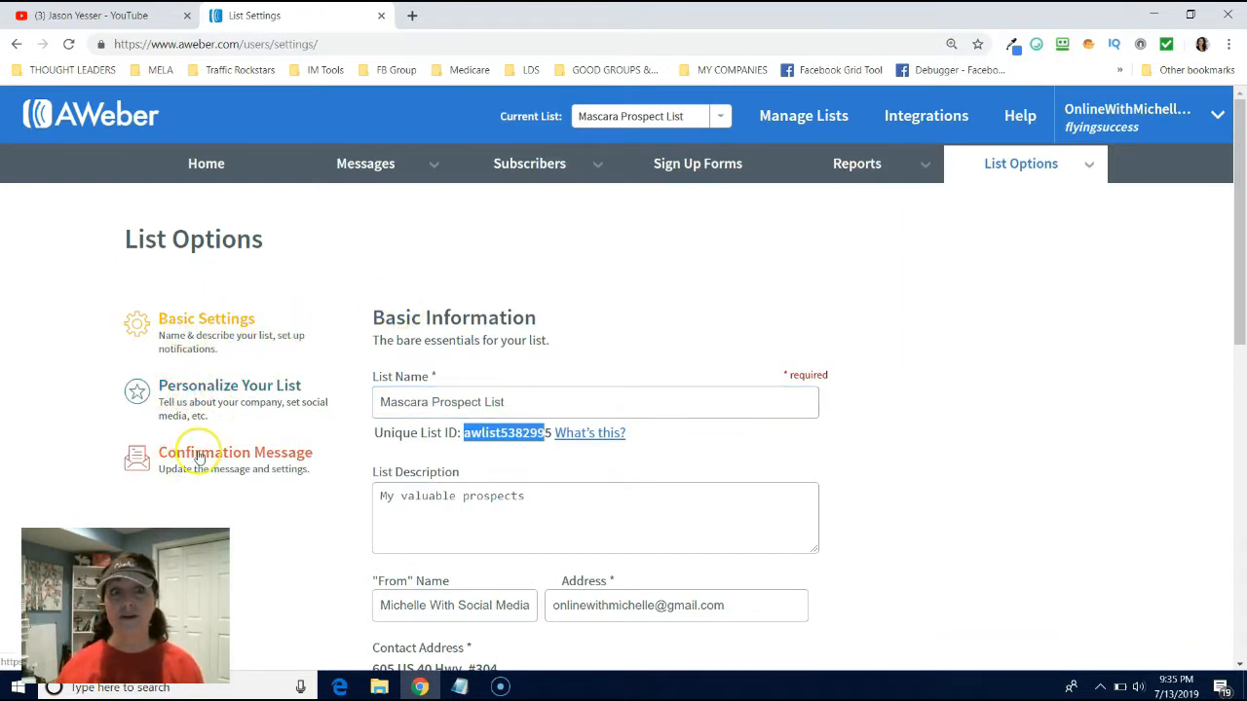
left_click(1021, 164)
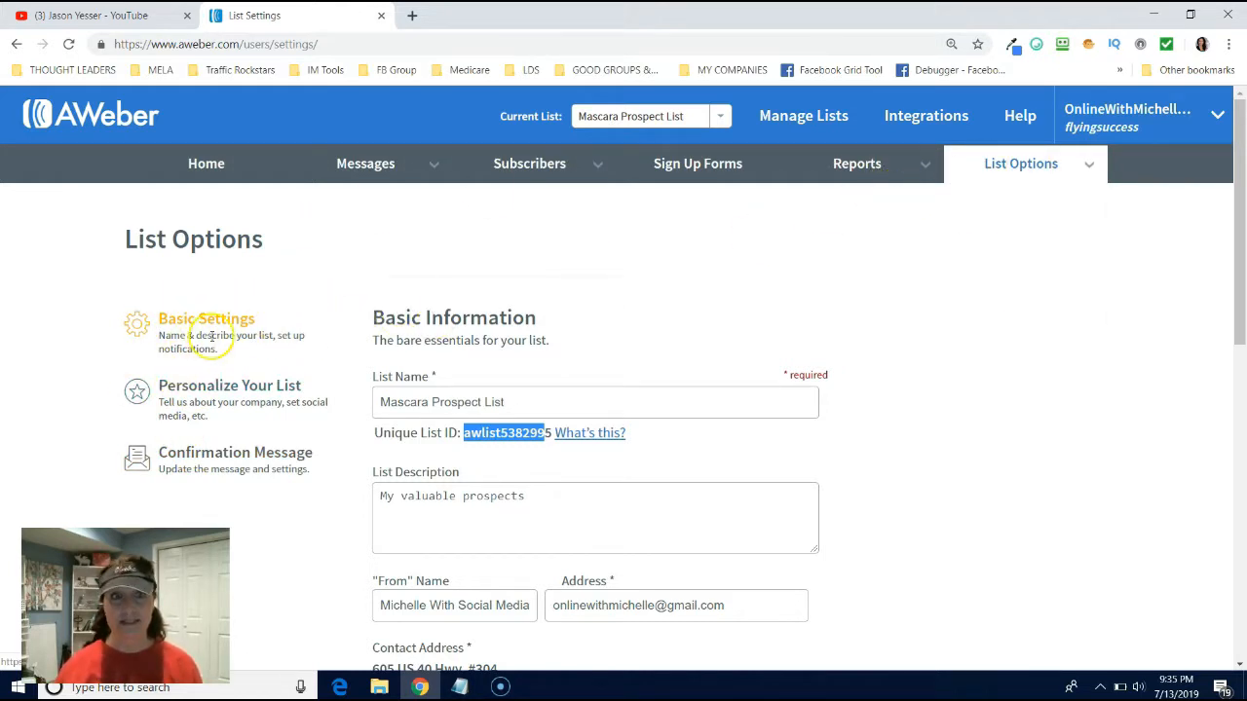
Review Personalize Your List: company branding, social sharing, broadcast archive and unsubscribe page.
left_click(230, 386)
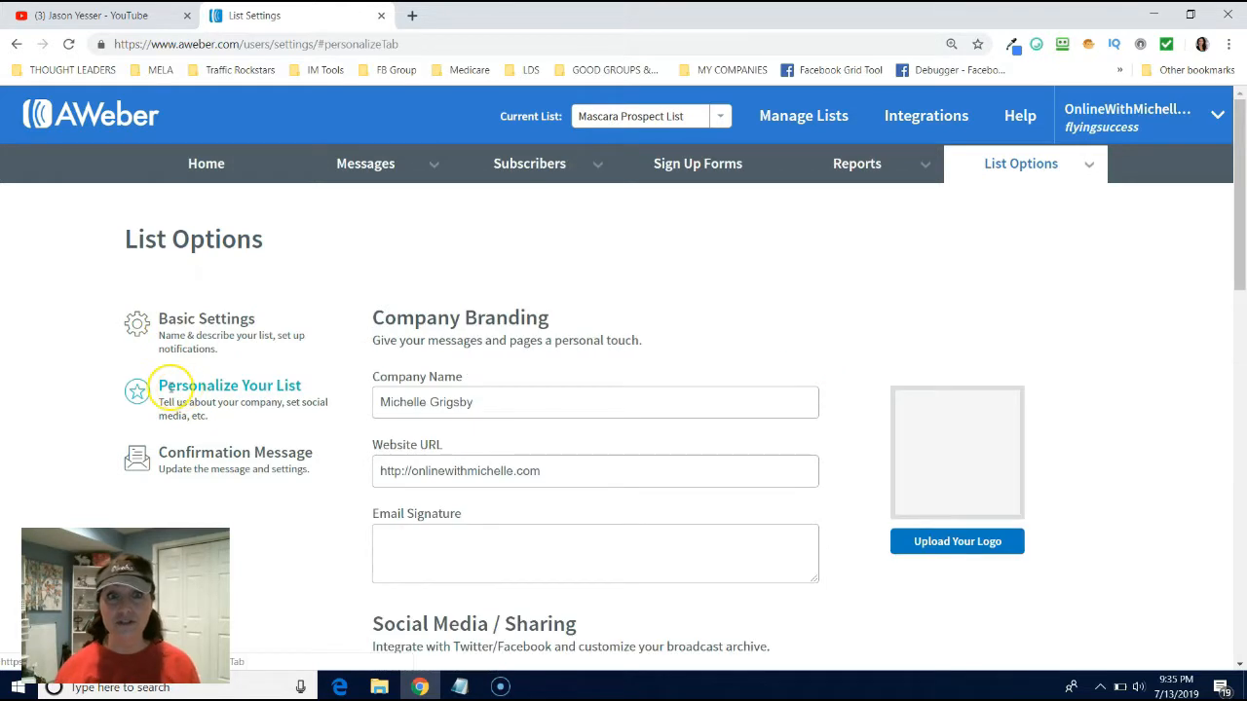
scroll("down", 3)
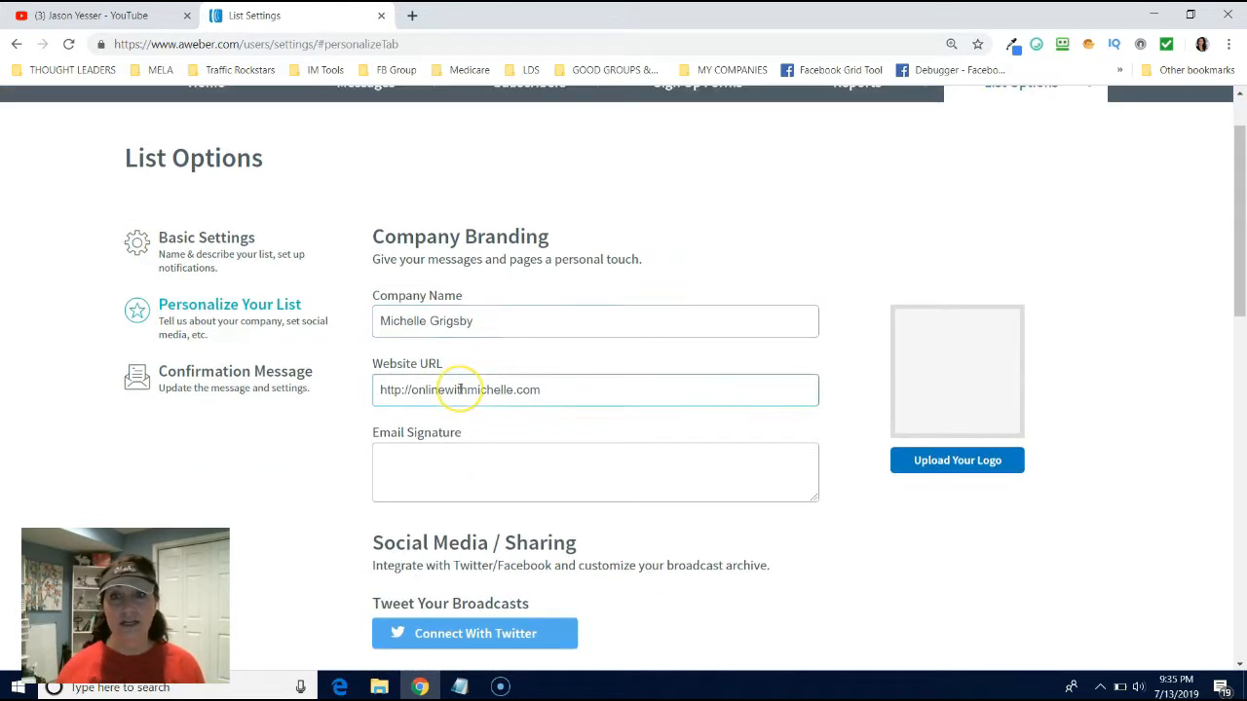
scroll("down", 3)
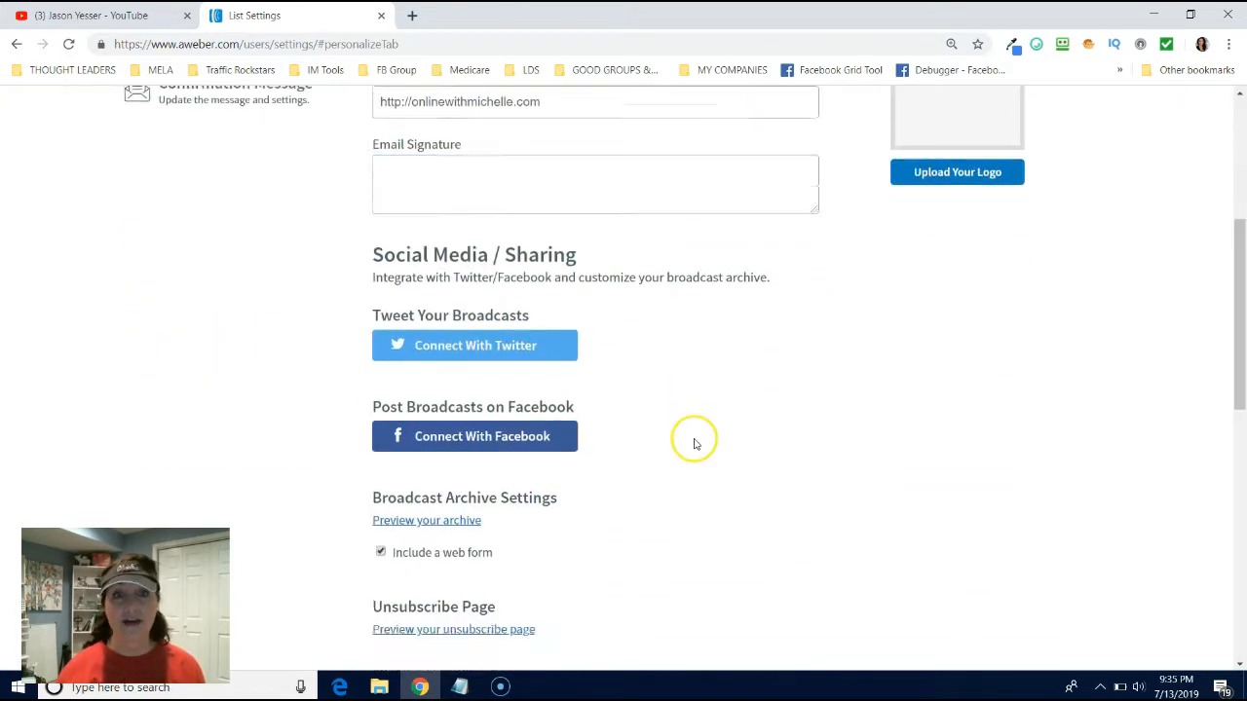
scroll("down", 3)
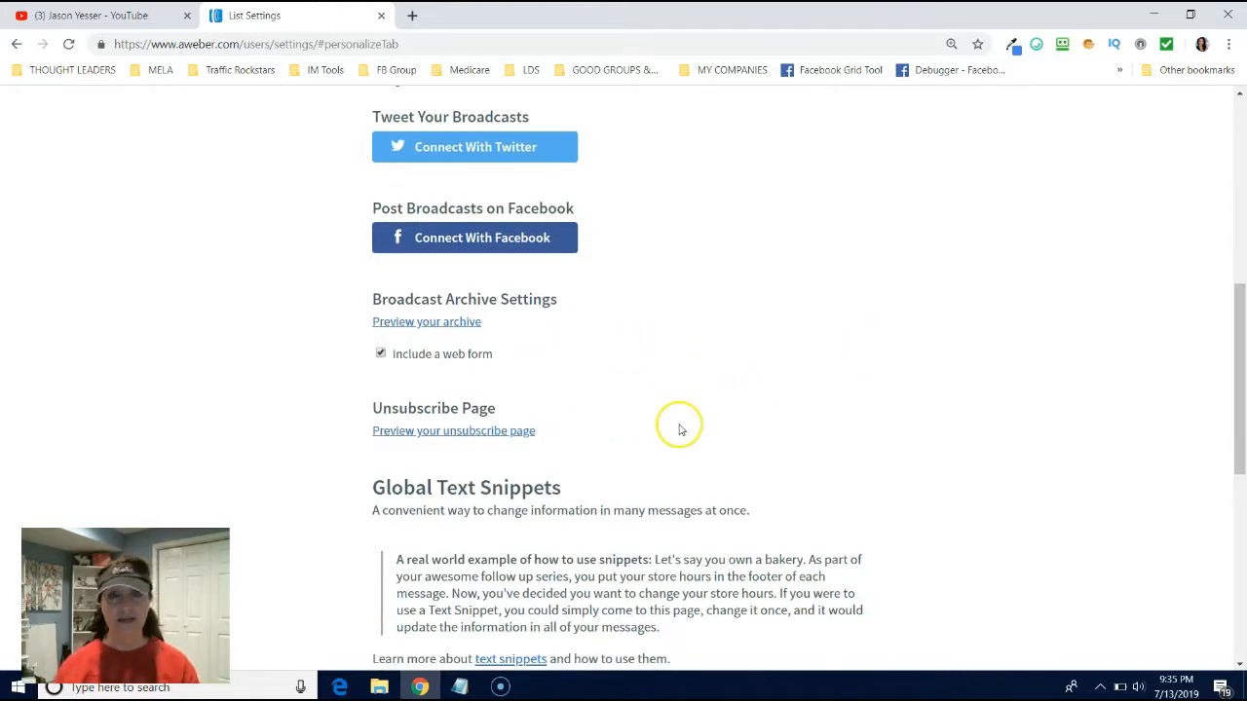
scroll("down", 3)
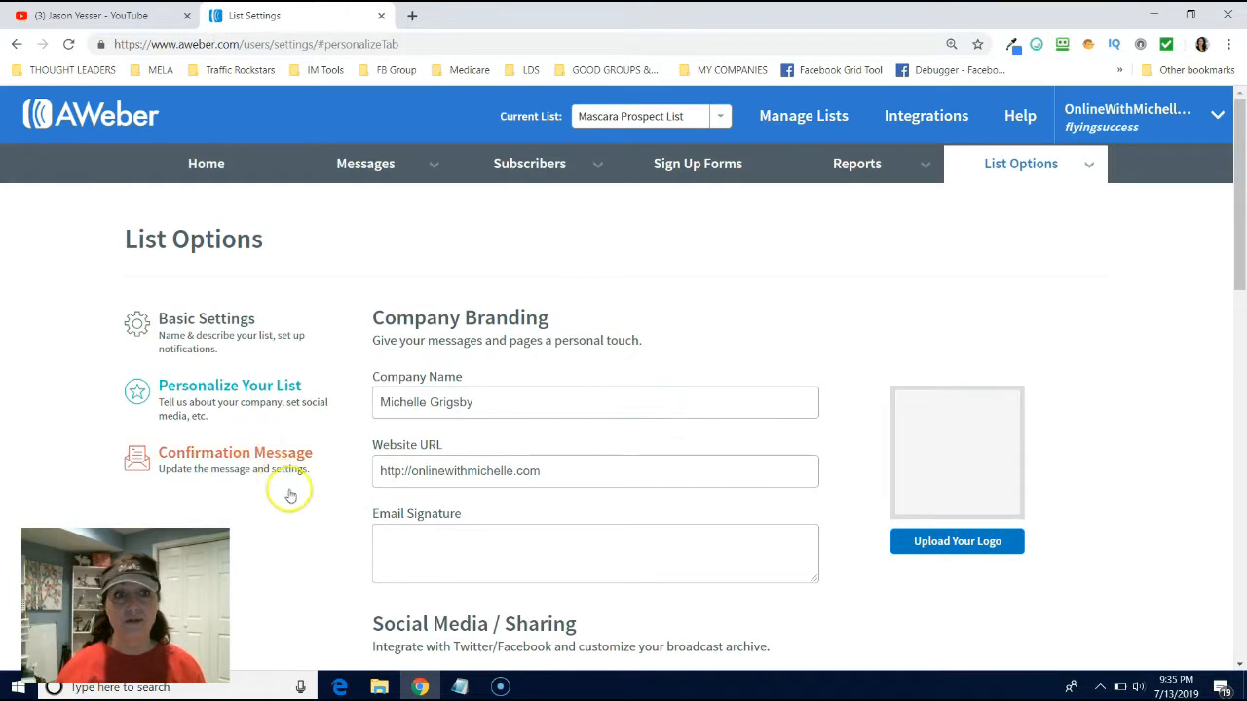
In Confirmation Message settings, switch confirmed opt-in for sign-up forms to off and confirm.
left_click(234, 452)
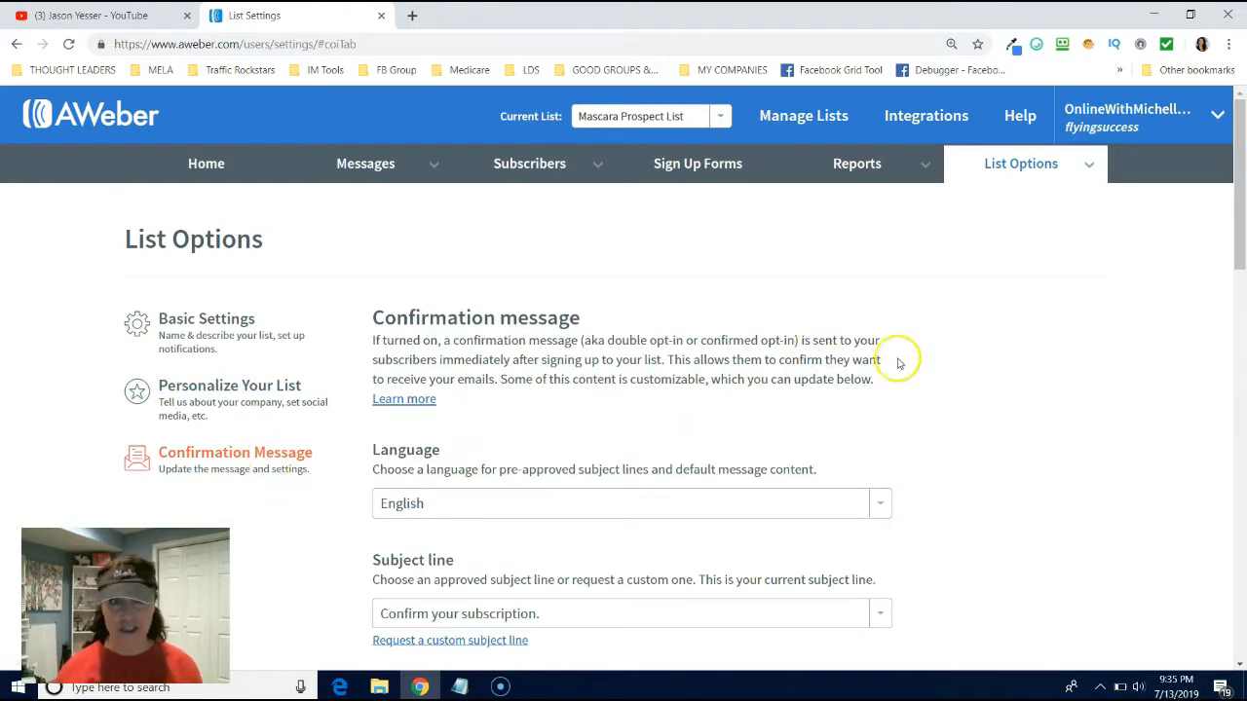
scroll("down", 3)
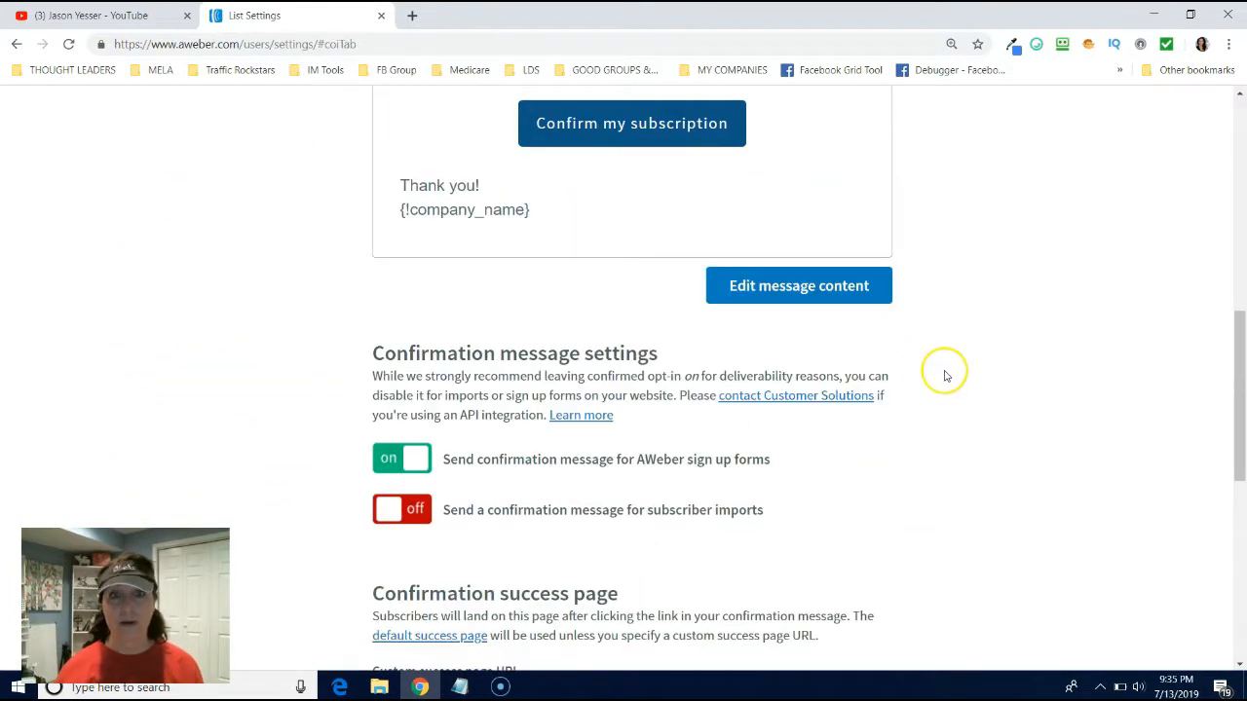
scroll("down", 3)
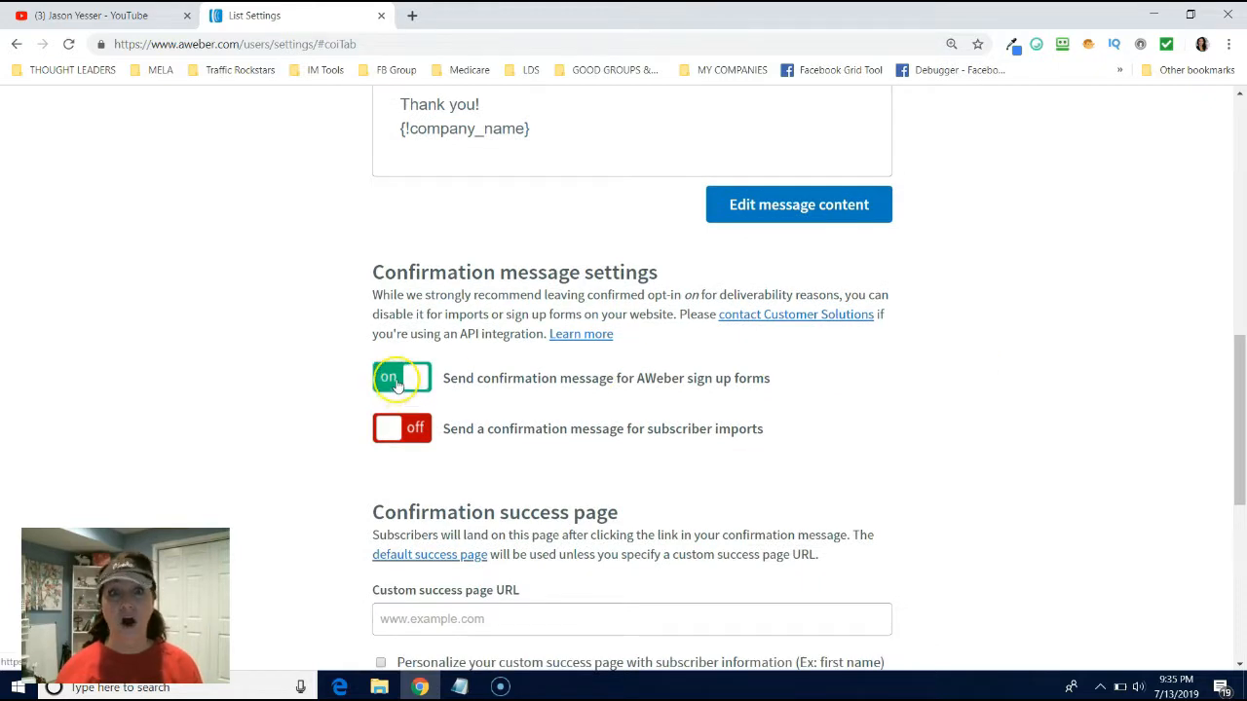
left_click(401, 378)
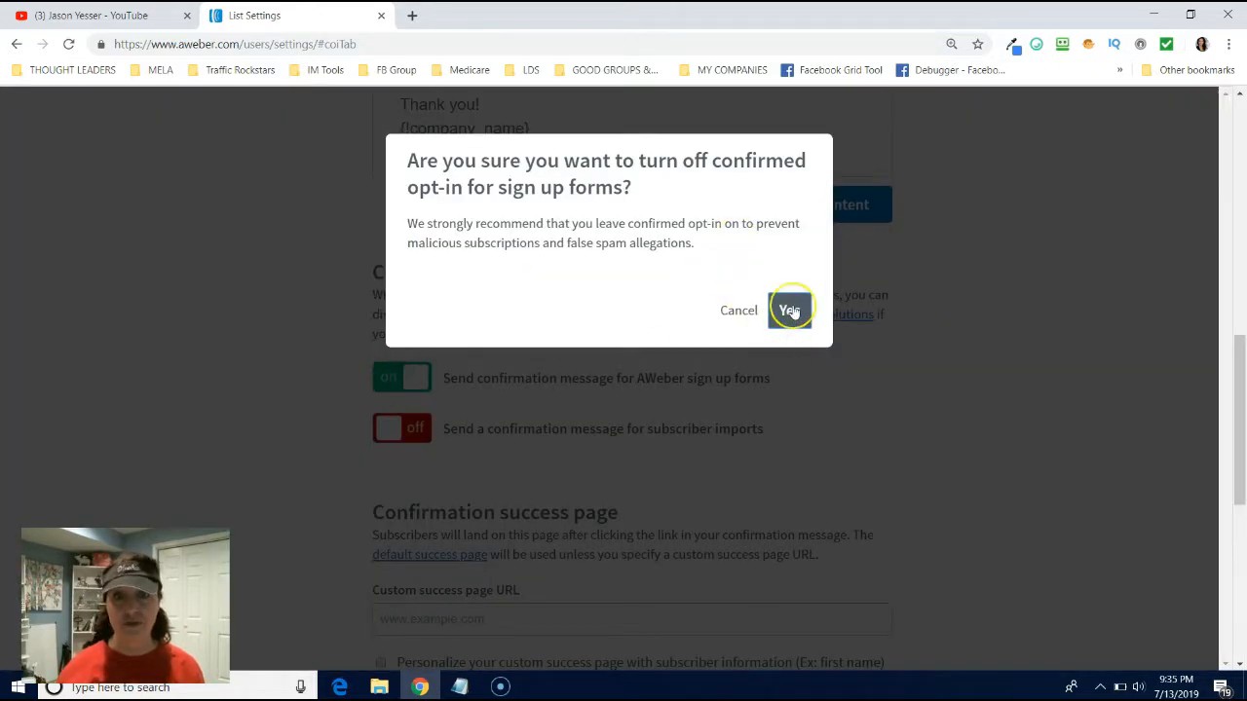
left_click(791, 310)
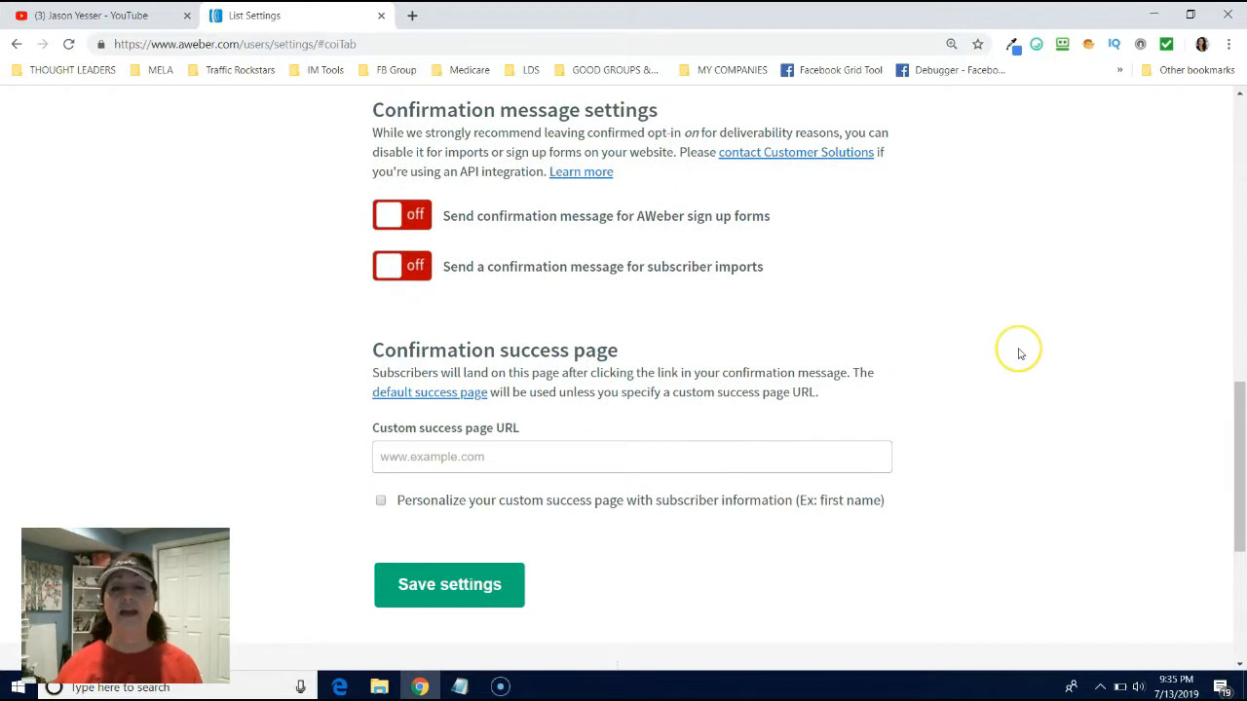
mouse_move(608, 562)
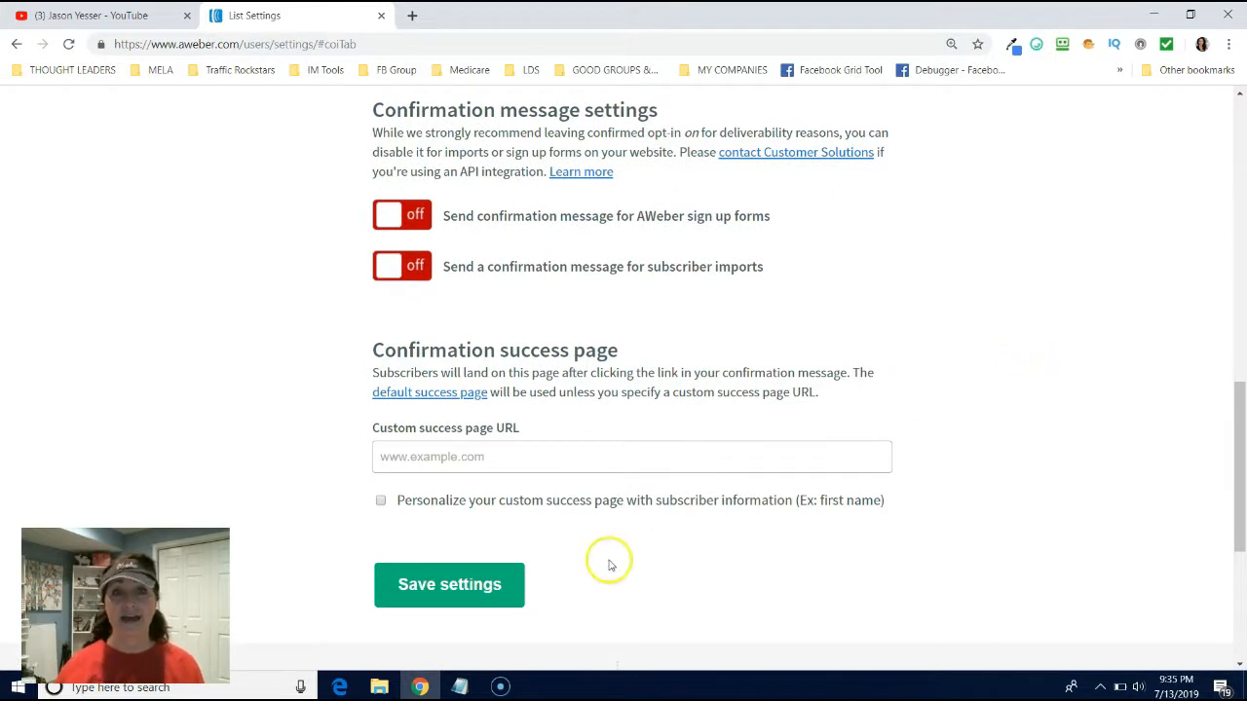
Save the confirmation settings so both confirmation messages stay off.
left_click(448, 584)
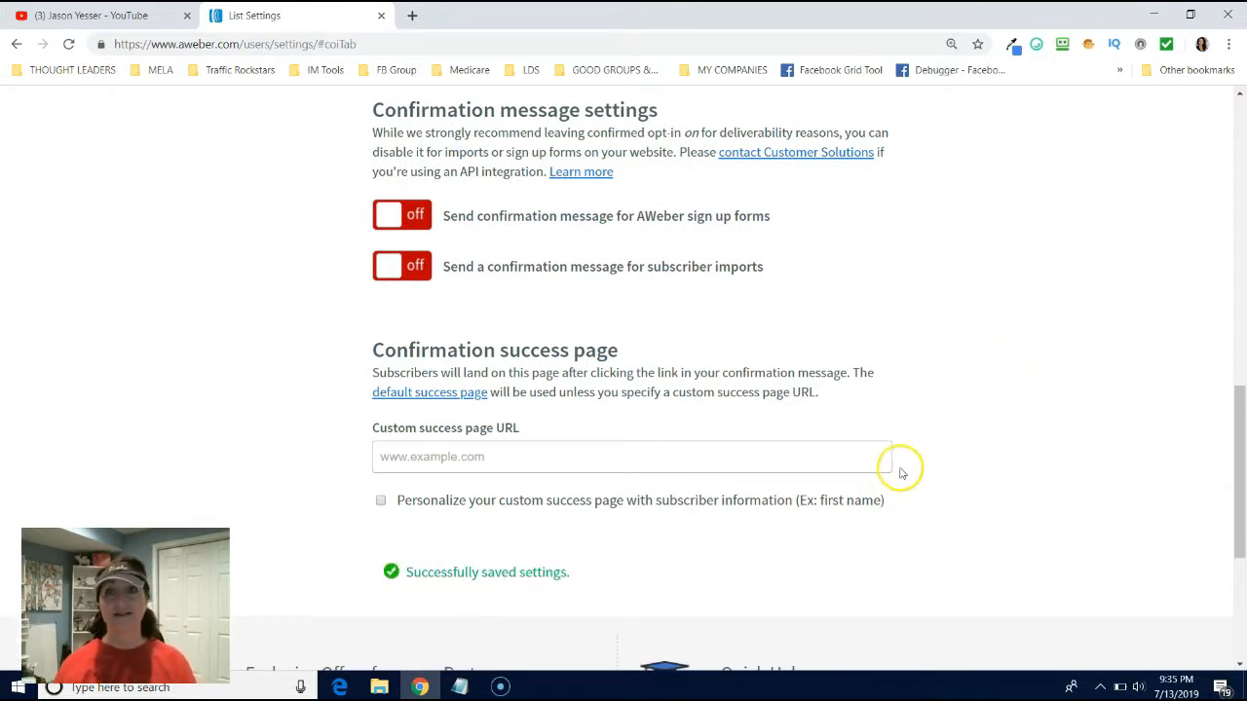
mouse_move(1063, 368)
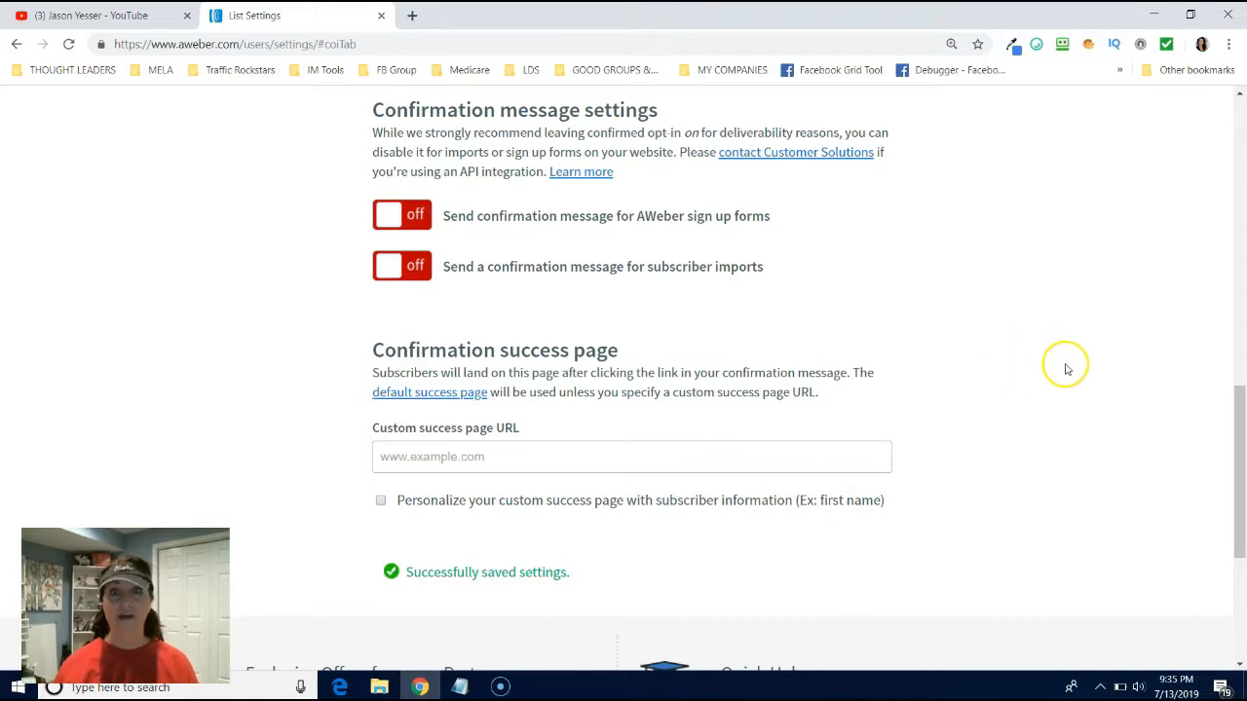
scroll("up", 3)
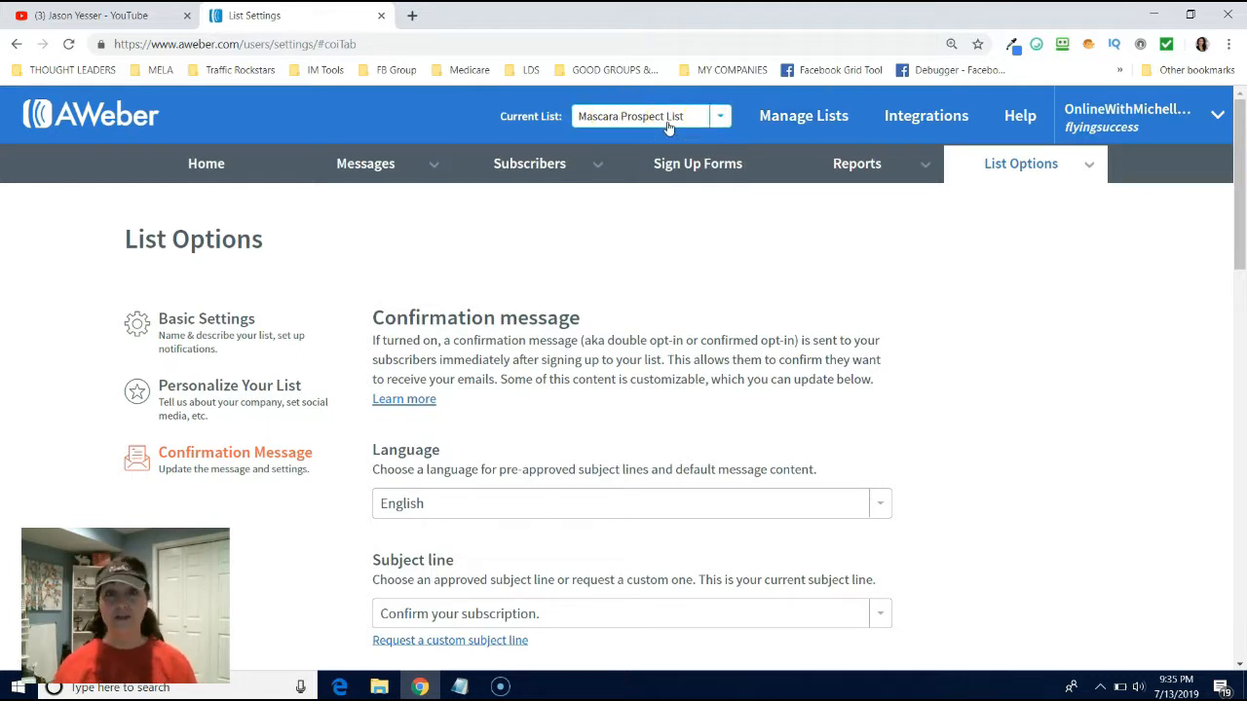
mouse_move(639, 219)
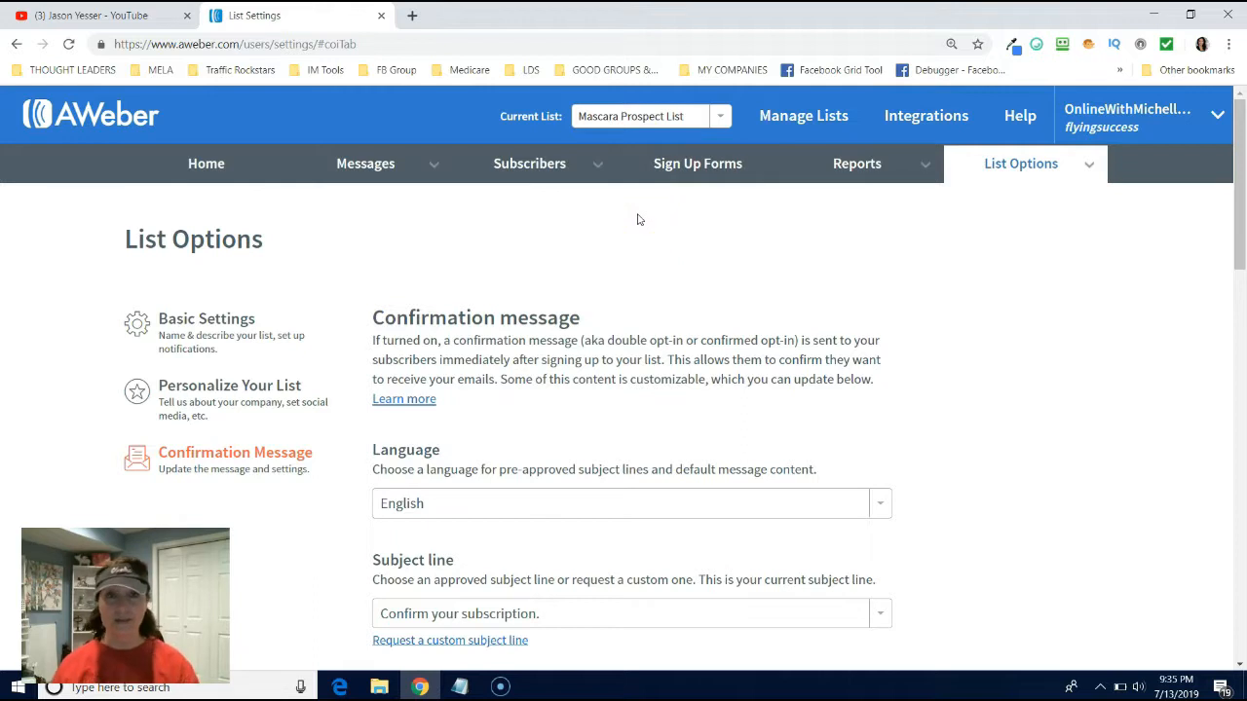